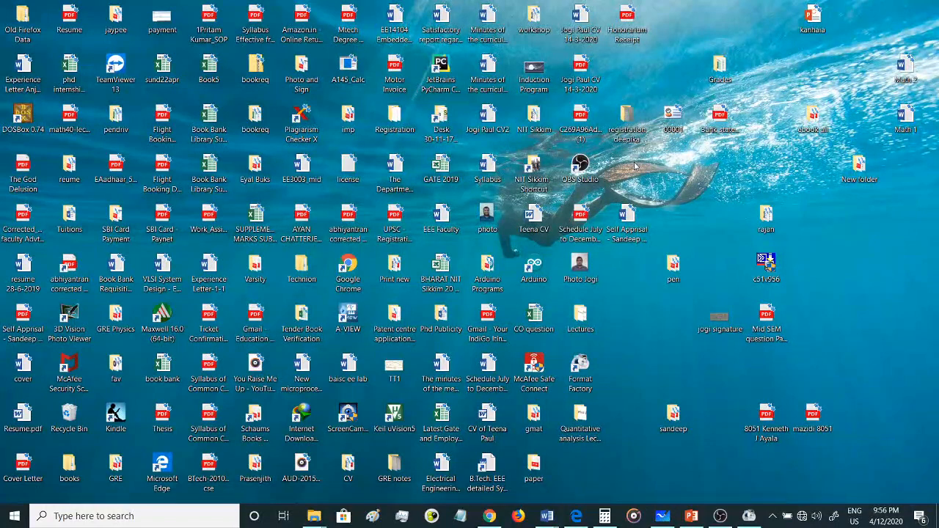
pyautogui.moveTo(673, 180)
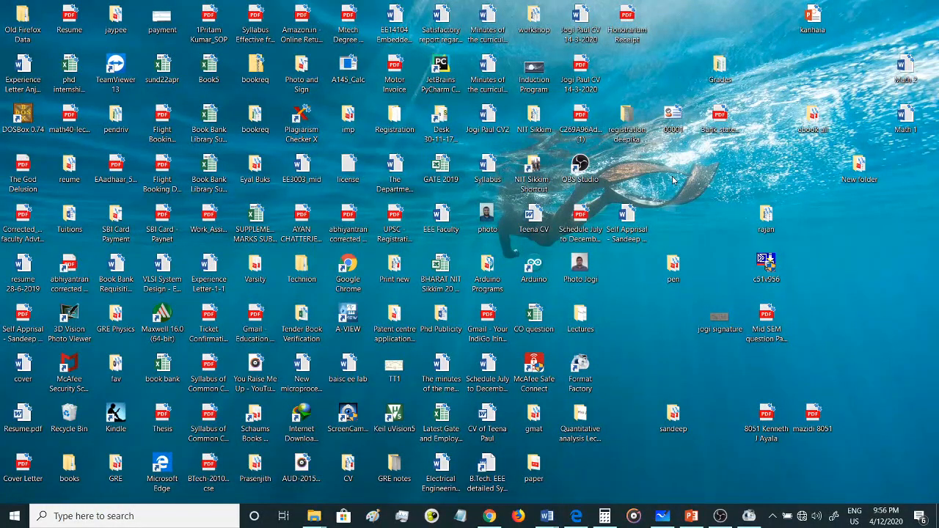
# Launch Keil µVision5 from the desktop with the Addd project loaded, and show the Project menu.
pyautogui.click(441, 411)
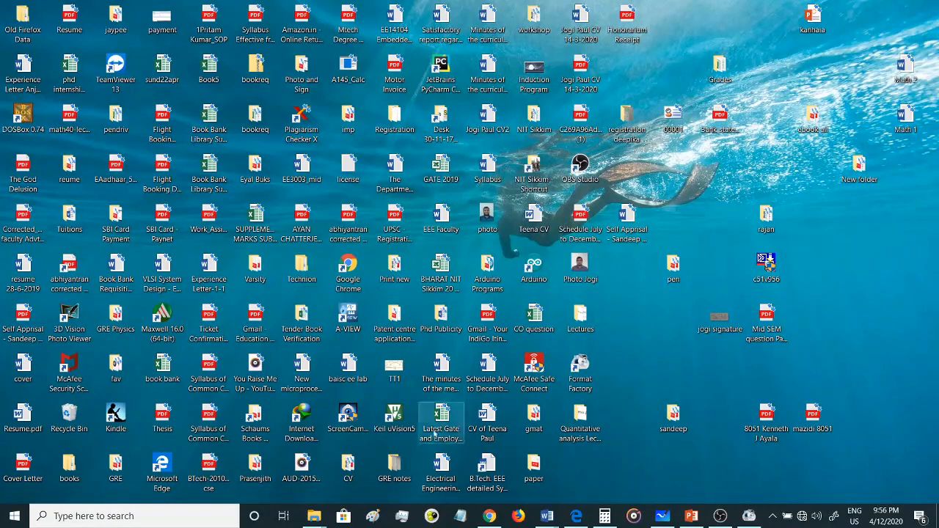
pyautogui.click(394, 415)
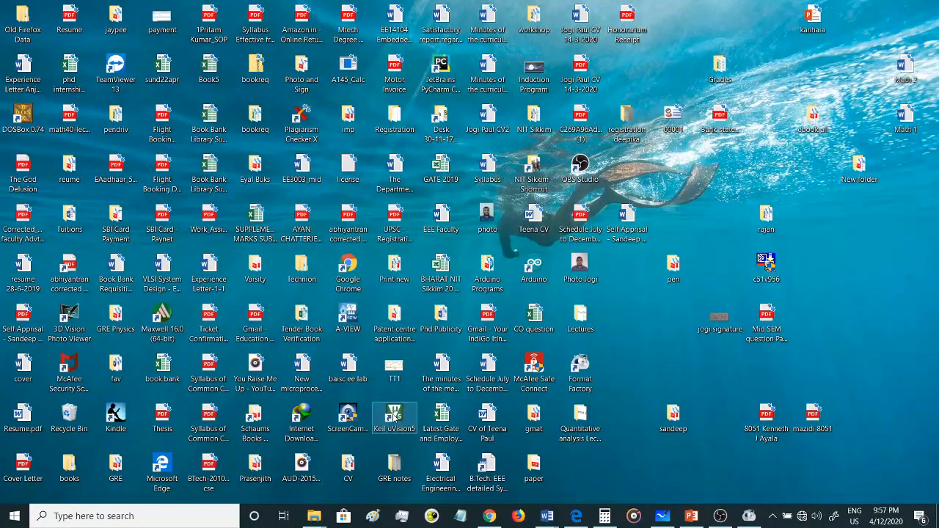
pyautogui.doubleClick(394, 418)
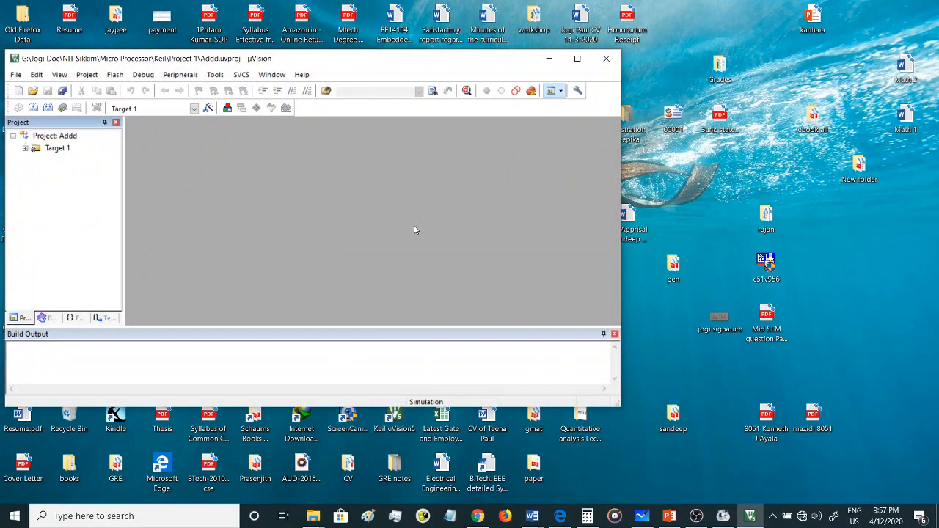
pyautogui.moveTo(218, 157)
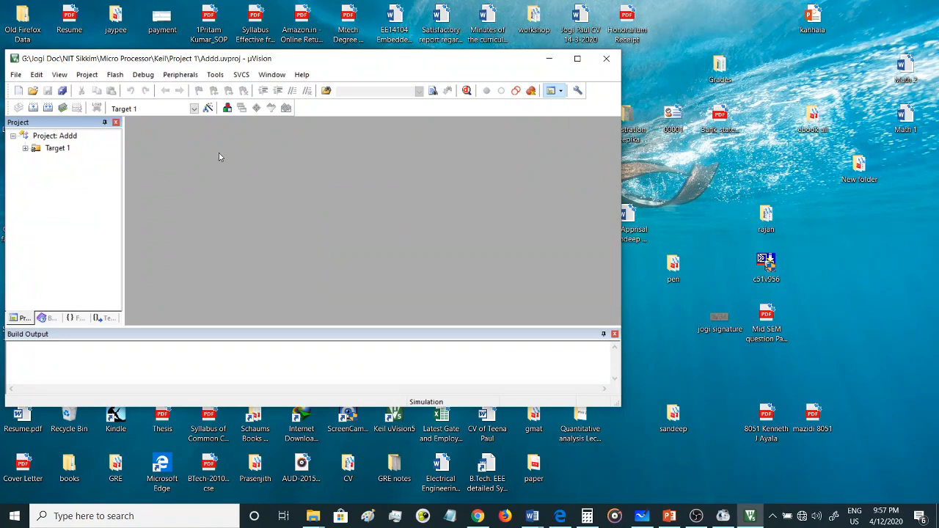
pyautogui.moveTo(177, 141)
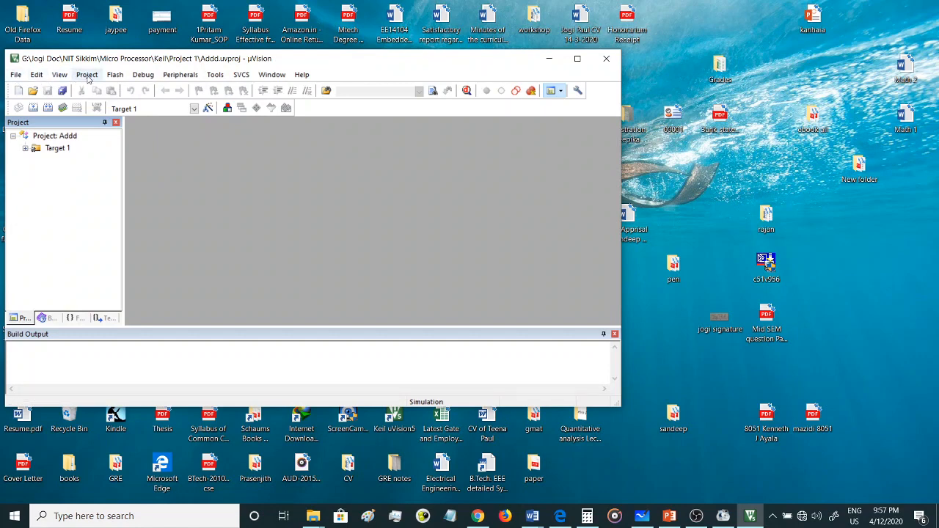
pyautogui.click(86, 74)
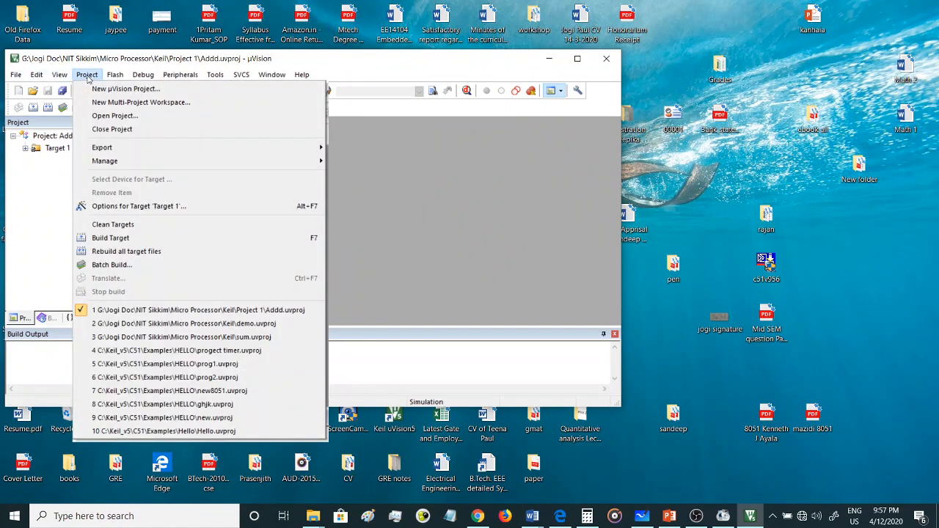
pyautogui.moveTo(125, 88)
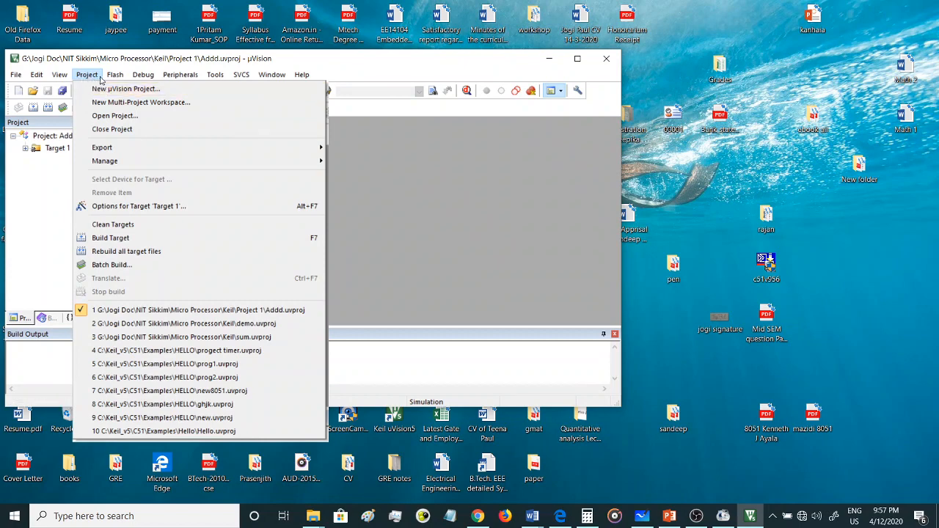
pyautogui.moveTo(124, 89)
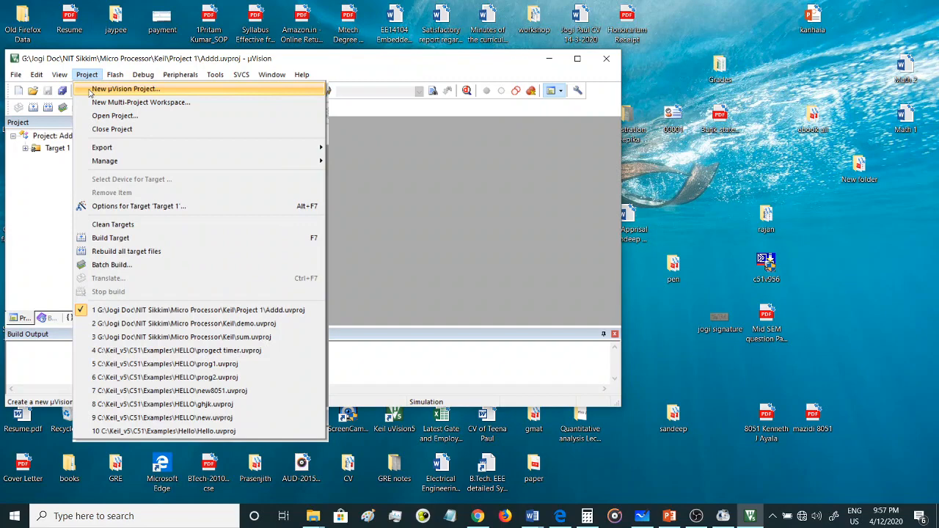
# Start a new µVision project and create a 'Project 2' folder inside the Keil folder.
pyautogui.click(125, 88)
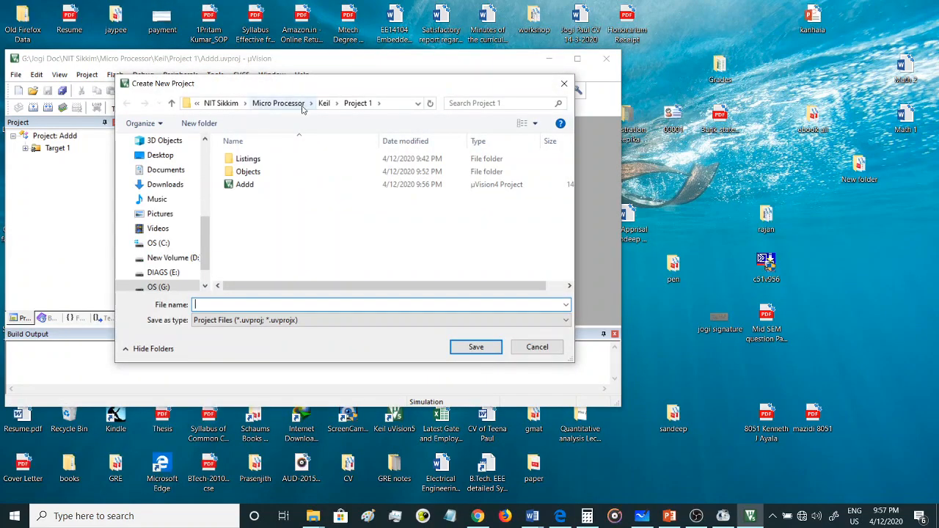
pyautogui.click(199, 122)
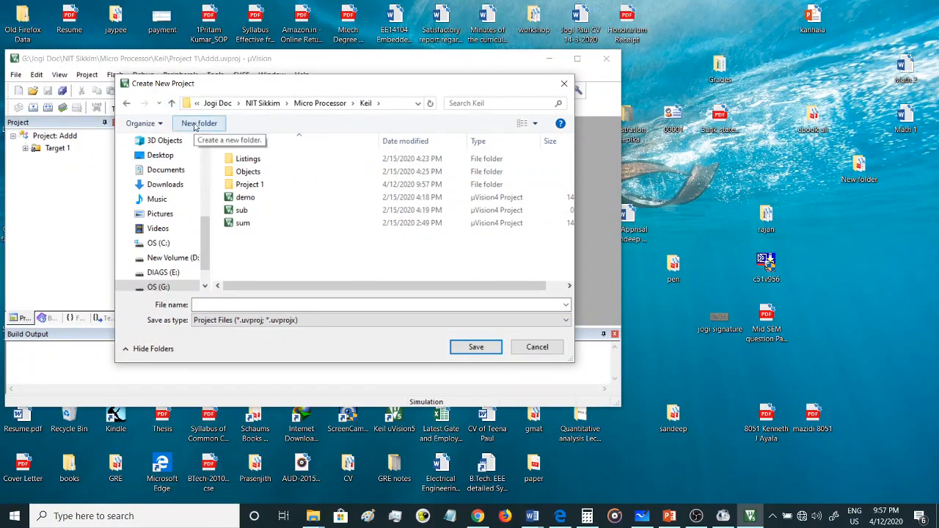
pyautogui.click(199, 123)
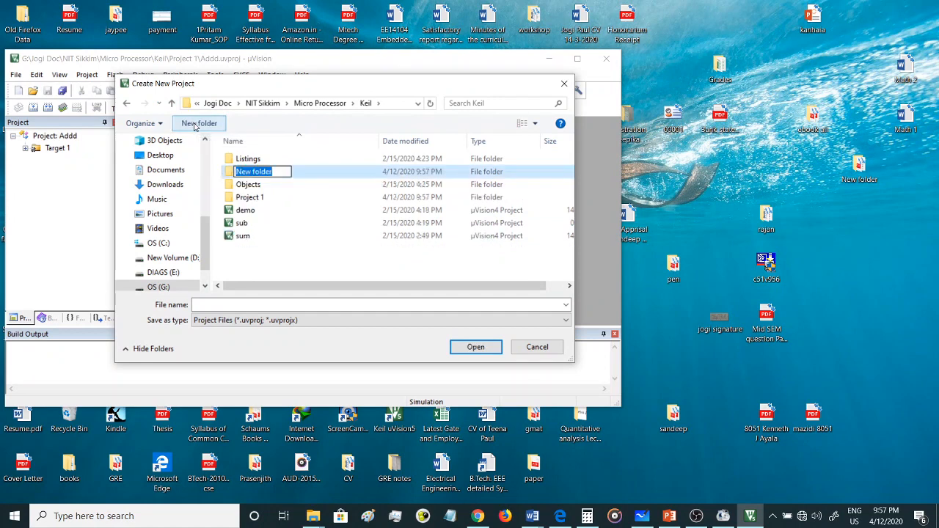
pyautogui.write('Pro')
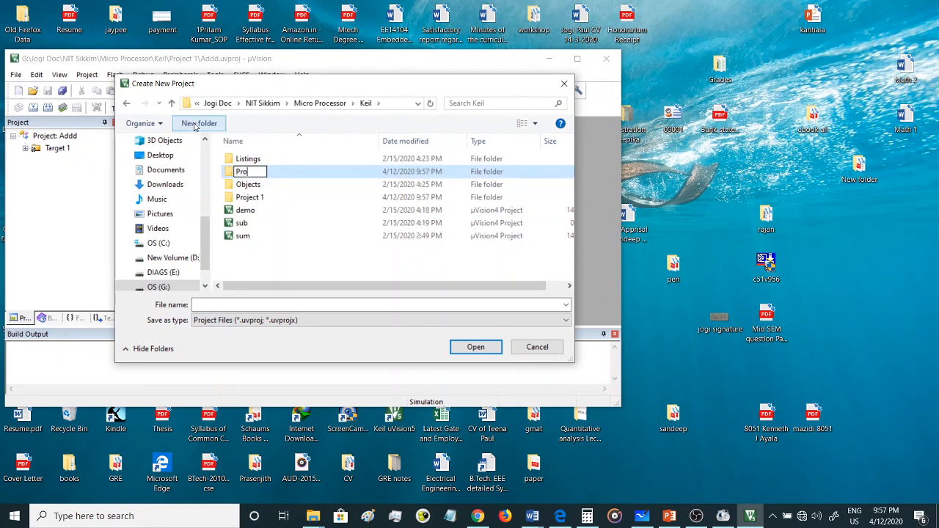
pyautogui.write('ject')
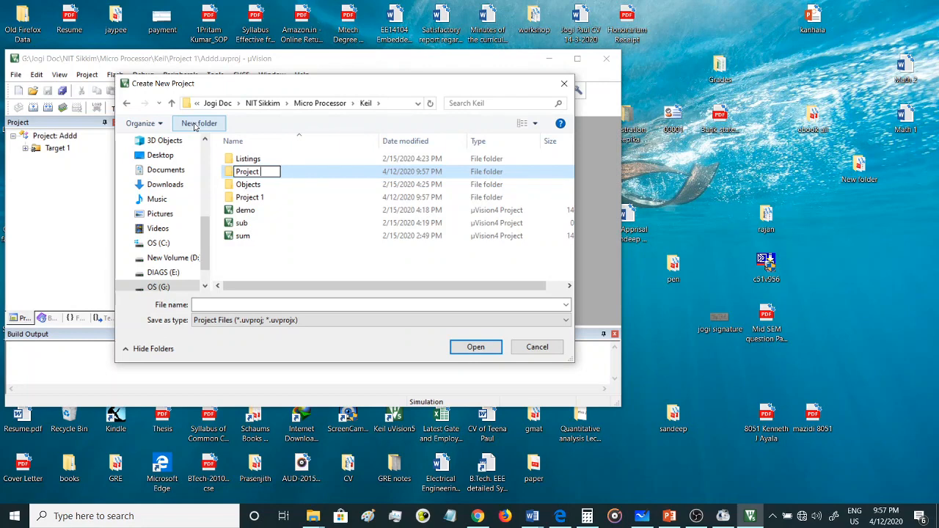
pyautogui.write('2')
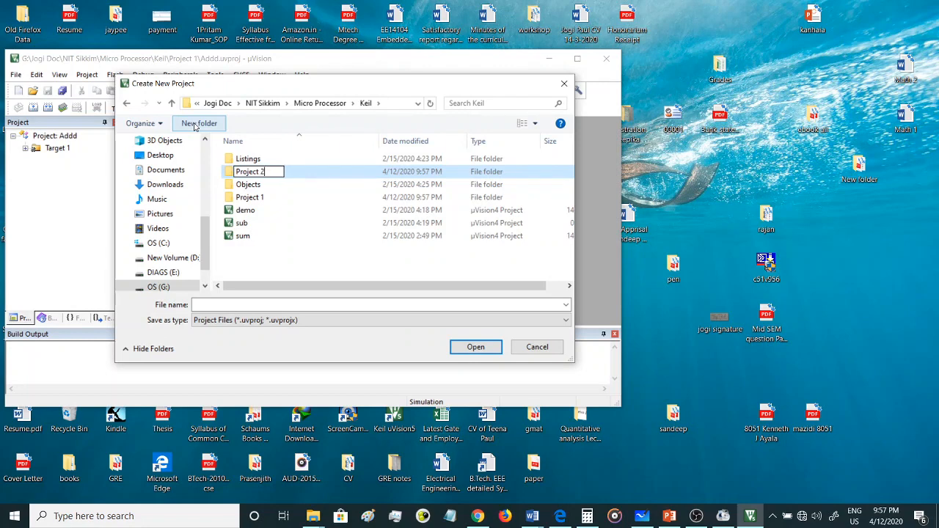
pyautogui.press('Return')
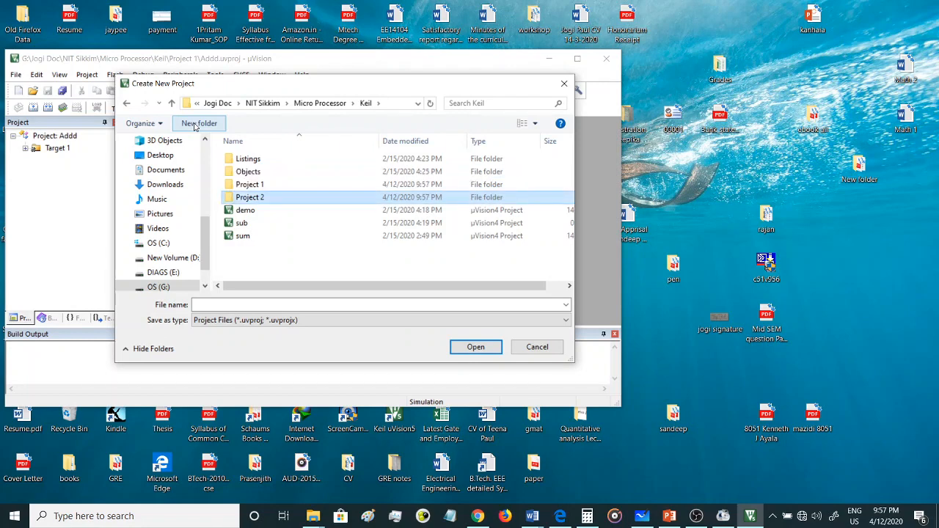
# Open the Project 2 folder and enter 'Demo' as the project file name.
pyautogui.doubleClick(250, 196)
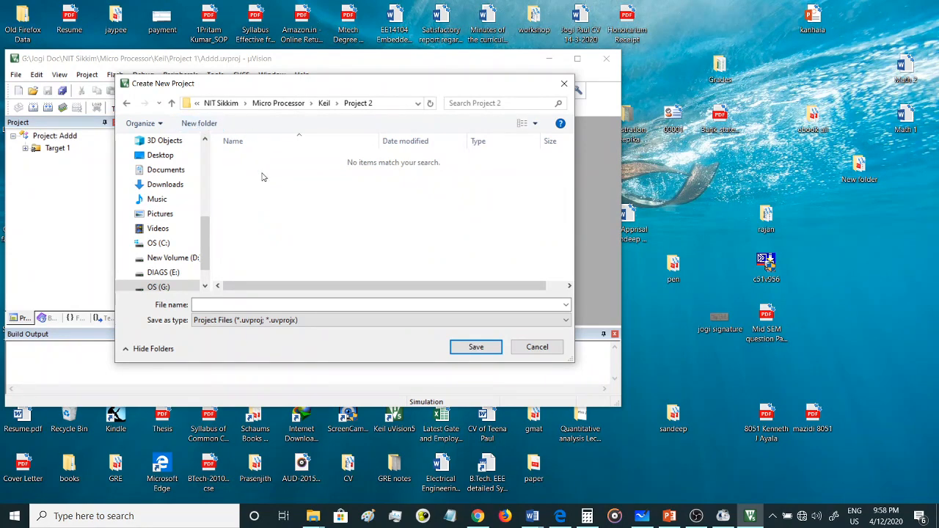
pyautogui.click(378, 304)
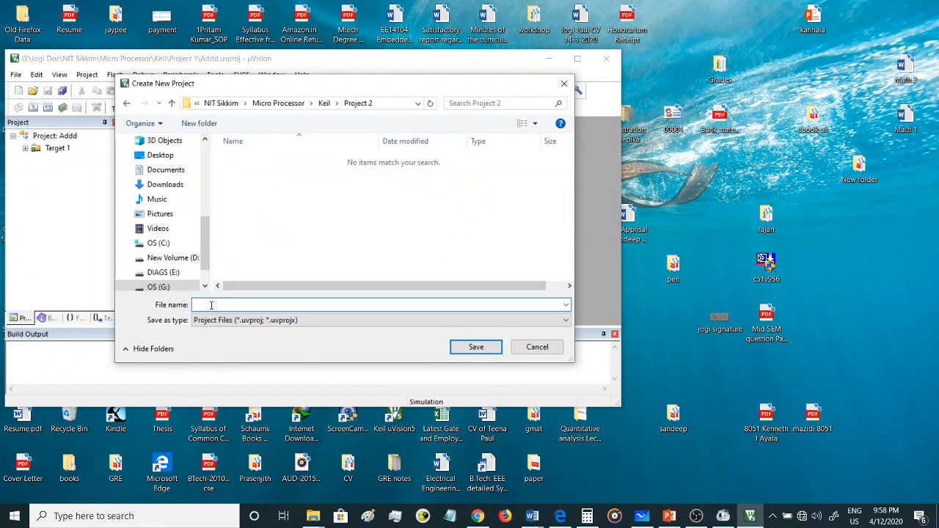
pyautogui.write('D')
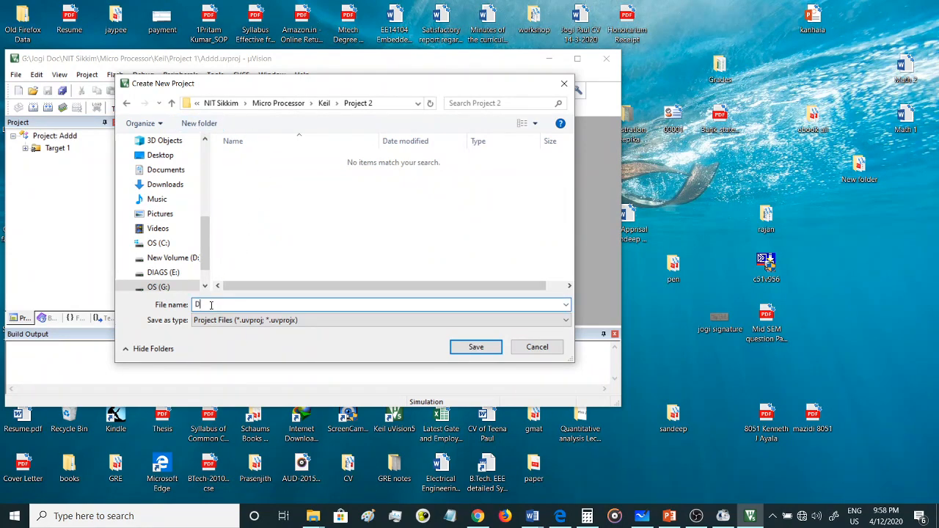
pyautogui.write('emo')
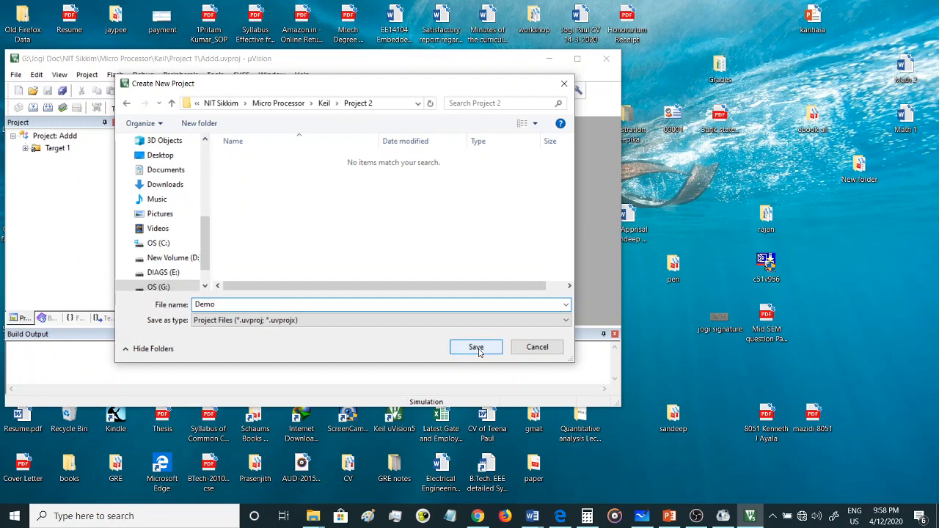
# Save the Demo project in Project 2, bringing up device selection for Target 1.
pyautogui.click(475, 347)
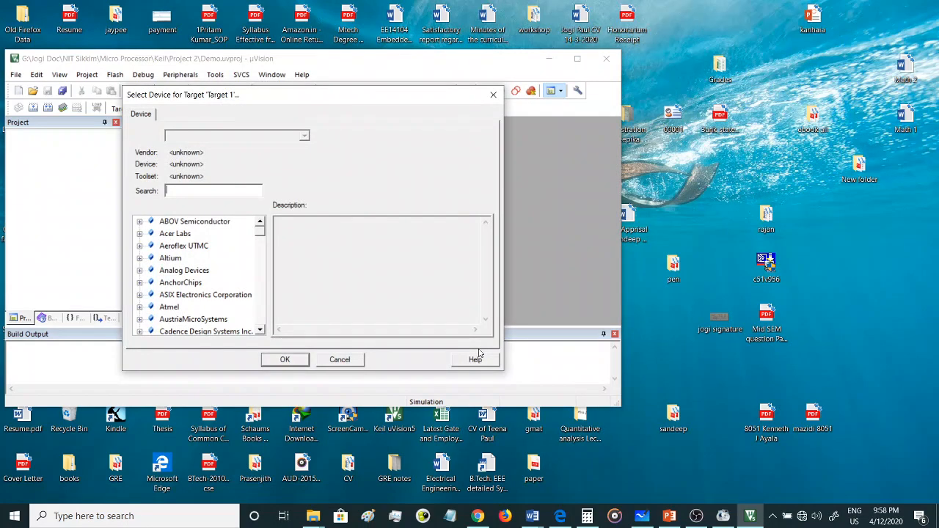
pyautogui.moveTo(340, 226)
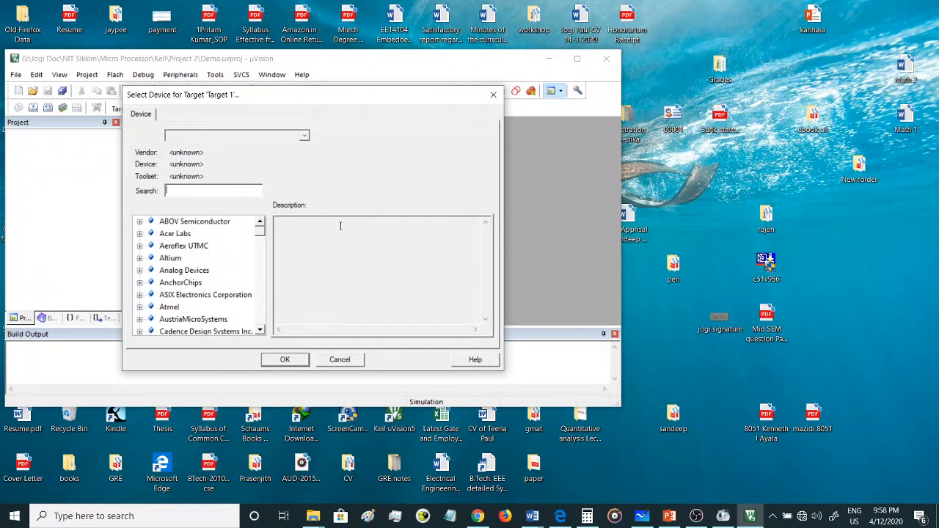
pyautogui.moveTo(217, 250)
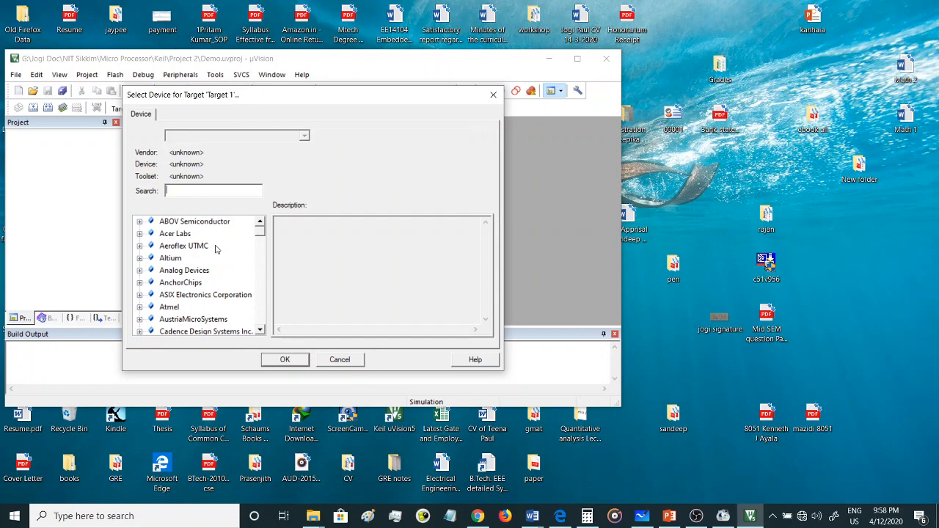
pyautogui.moveTo(184, 231)
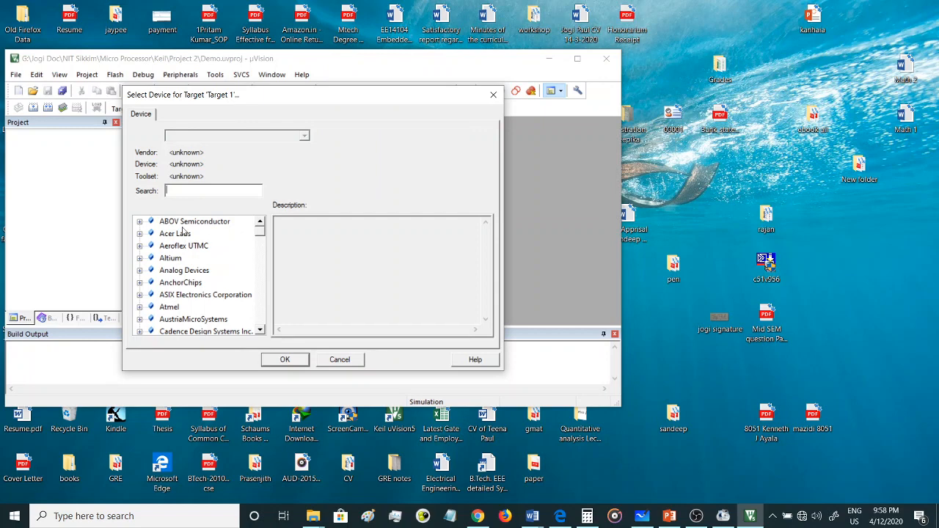
pyautogui.moveTo(176, 314)
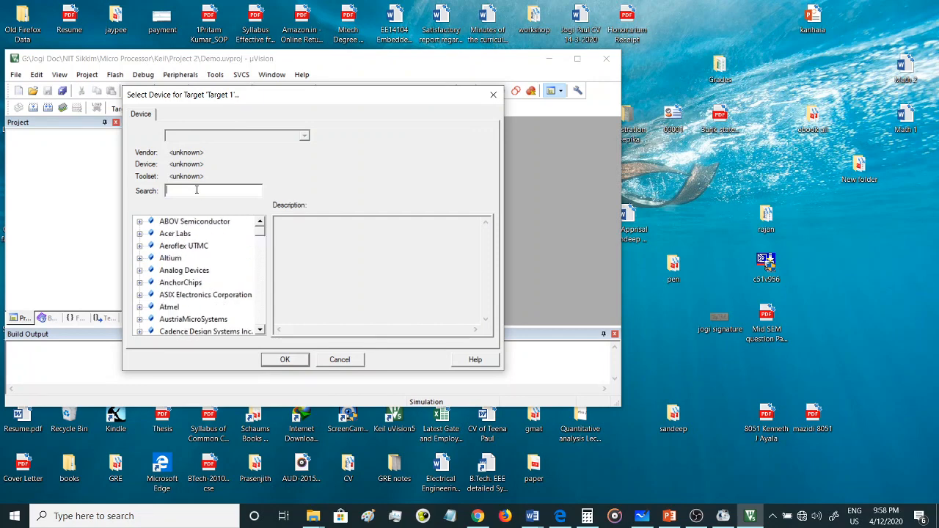
# Search the device database for Intel, expand the Intel family and select 8051AH.
pyautogui.write('ntl')
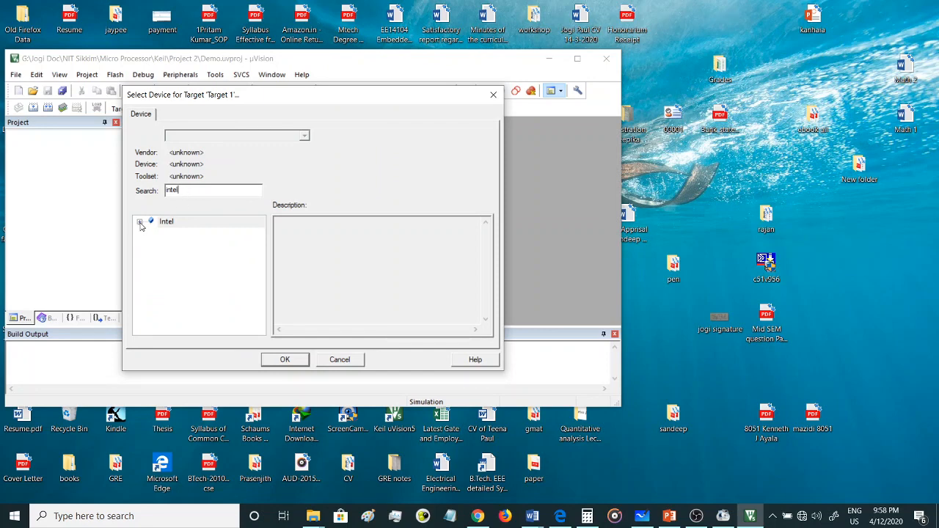
pyautogui.click(140, 222)
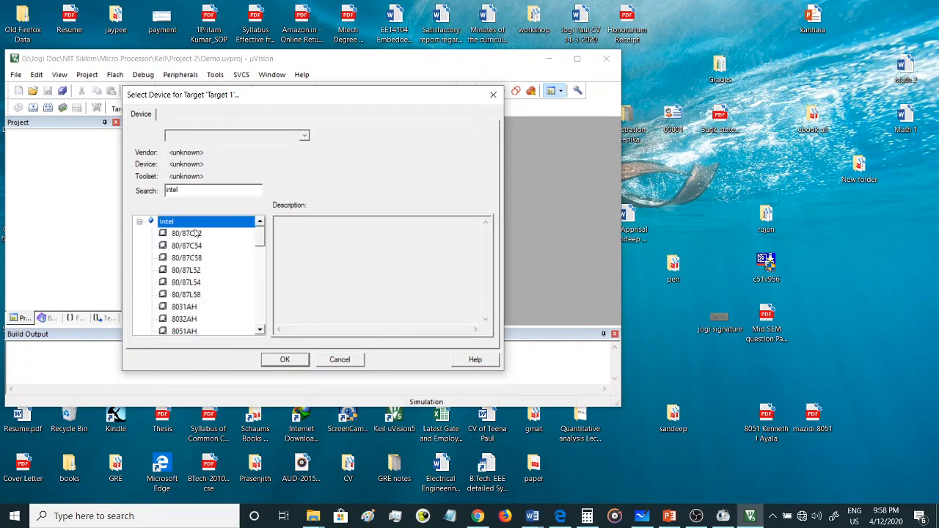
pyautogui.click(187, 233)
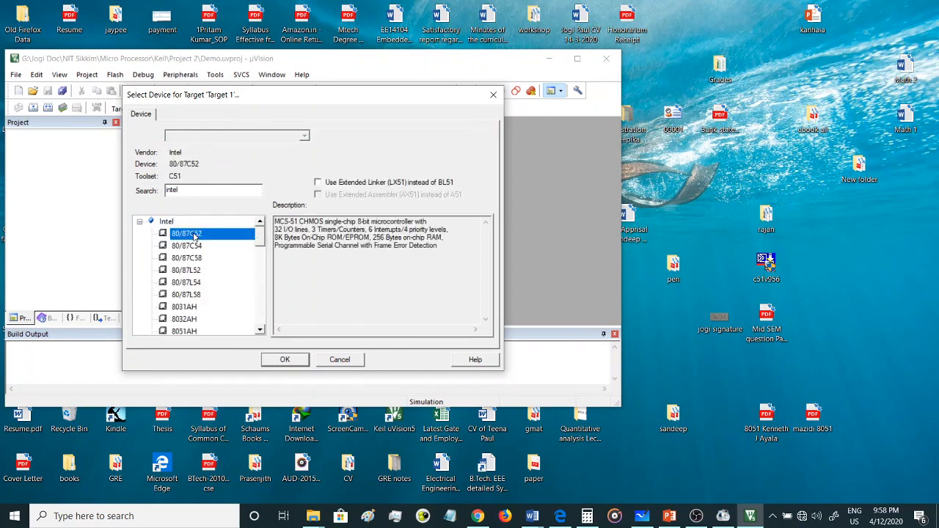
pyautogui.click(186, 270)
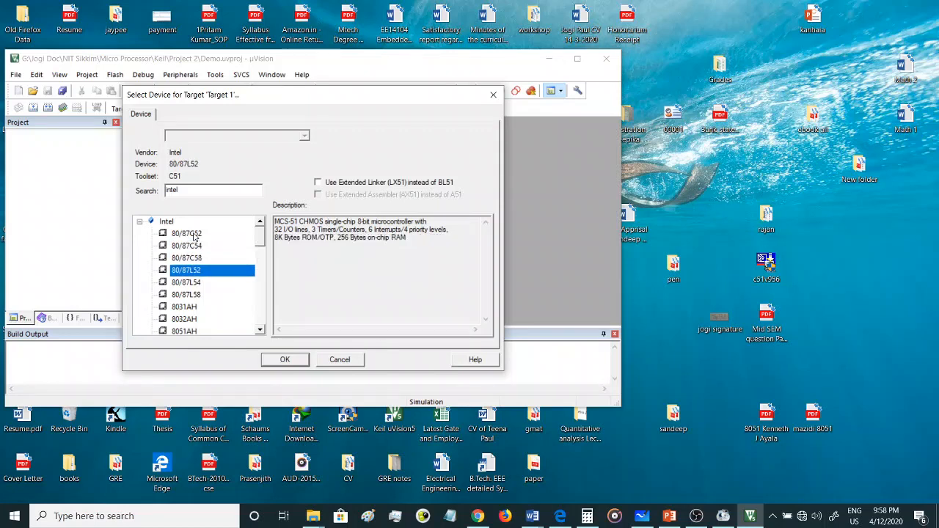
pyautogui.moveTo(308, 235)
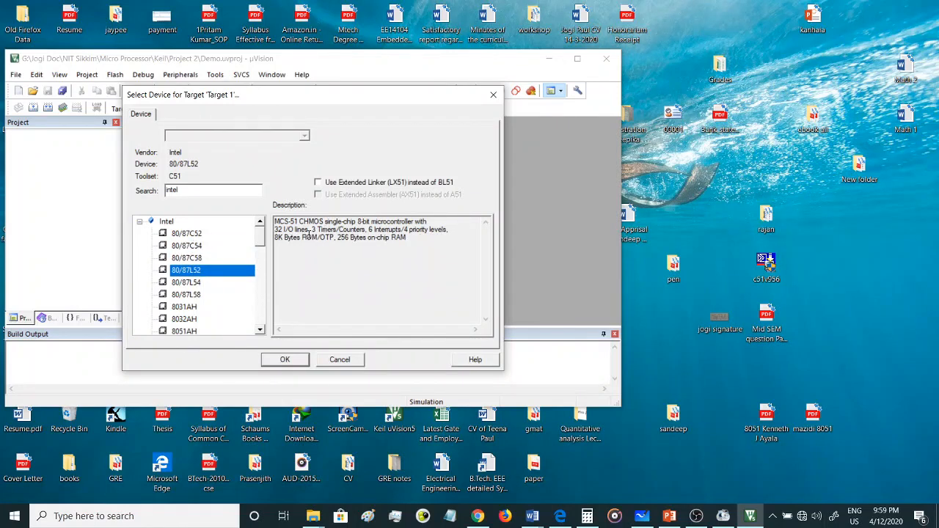
pyautogui.click(187, 283)
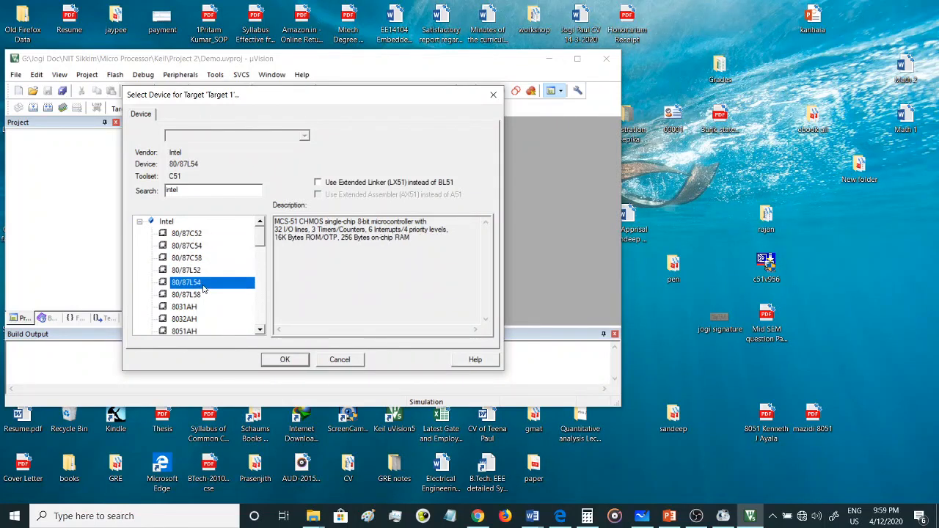
pyautogui.click(185, 319)
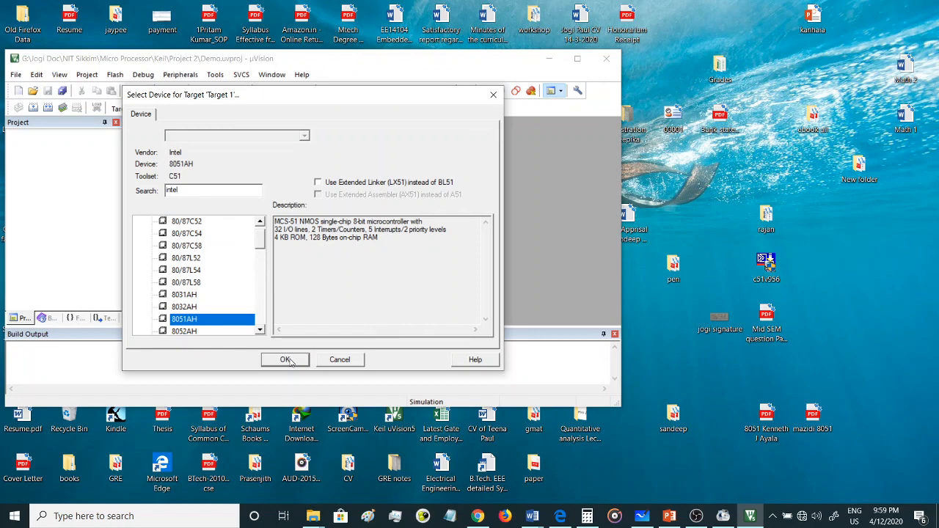
# Confirm the 8051AH device, decline copying STARTUP.A51, and expand Target 1 to show Source Group 1.
pyautogui.click(285, 359)
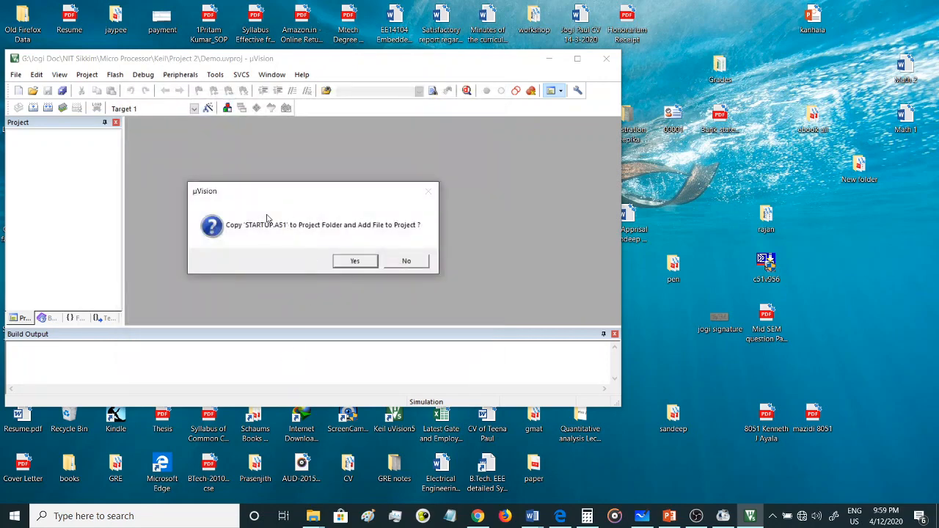
pyautogui.moveTo(255, 234)
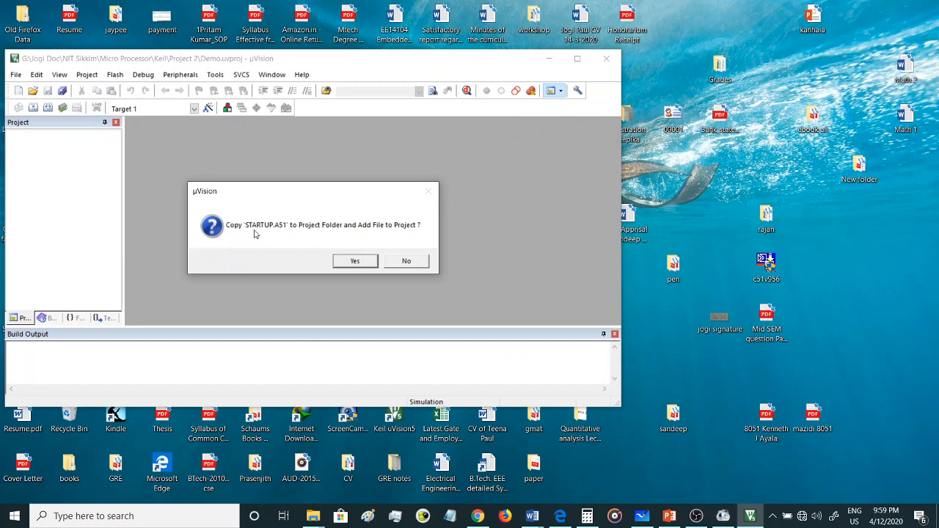
pyautogui.moveTo(294, 230)
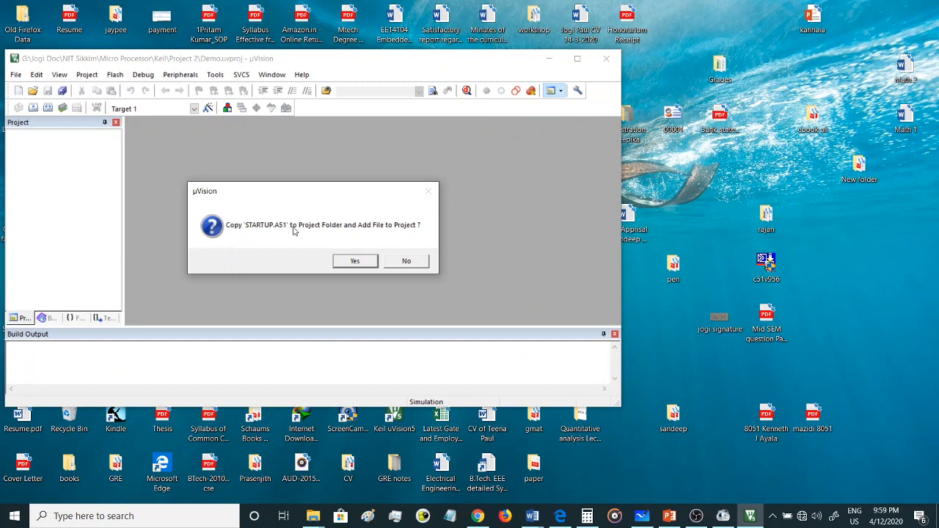
pyautogui.moveTo(367, 228)
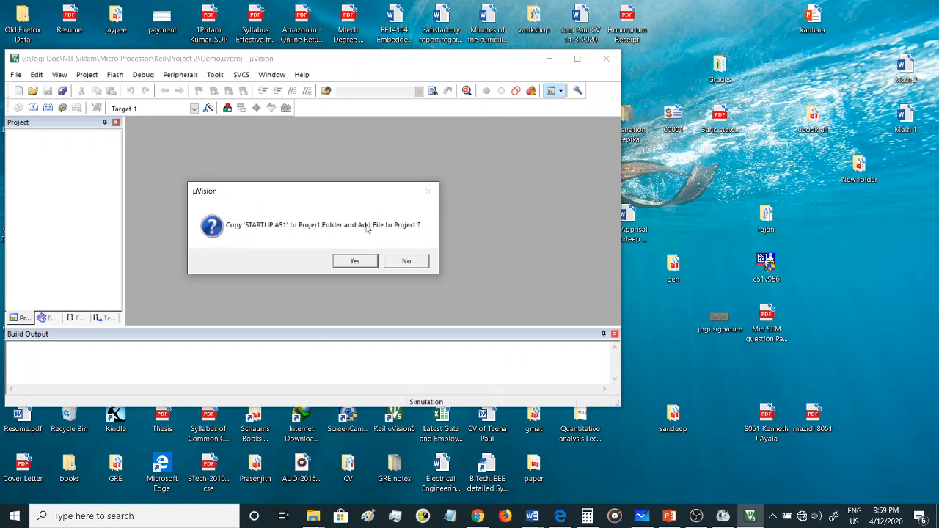
pyautogui.moveTo(381, 231)
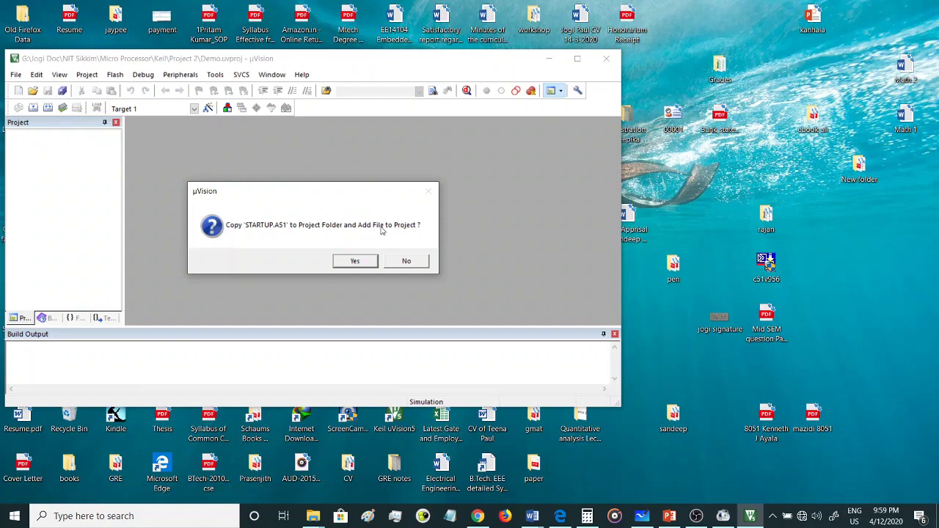
pyautogui.moveTo(328, 233)
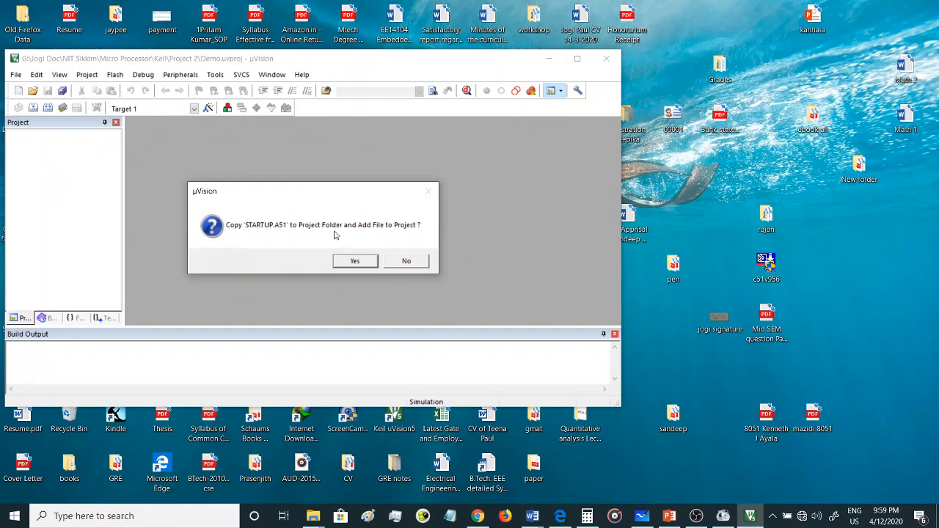
pyautogui.moveTo(349, 236)
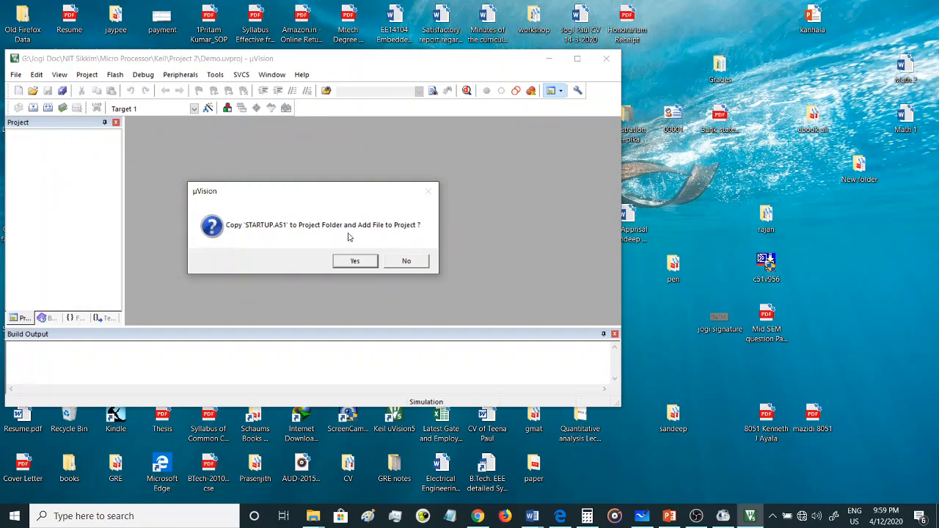
pyautogui.moveTo(330, 227)
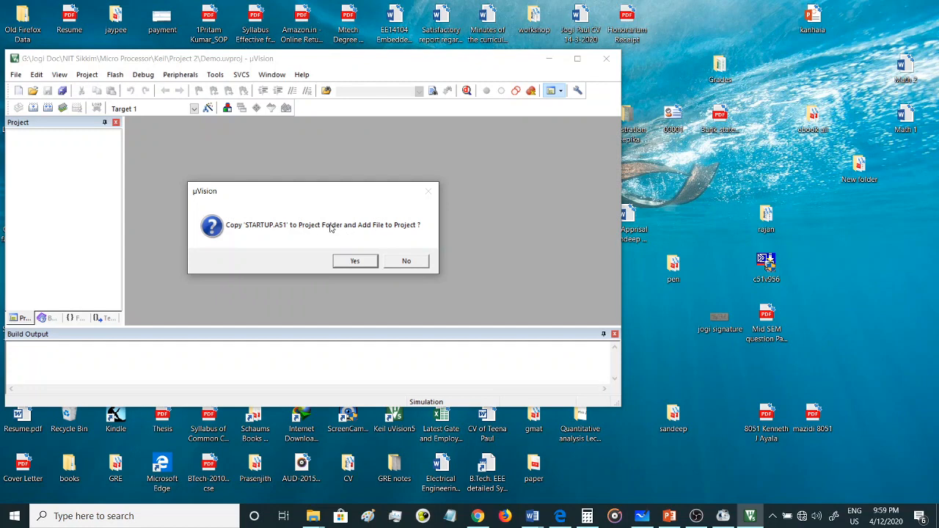
pyautogui.moveTo(404, 259)
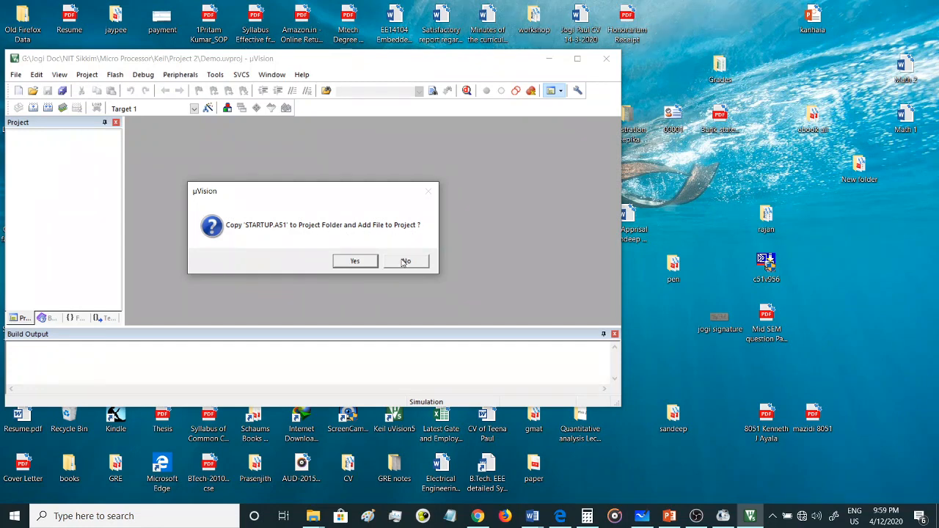
pyautogui.moveTo(406, 261)
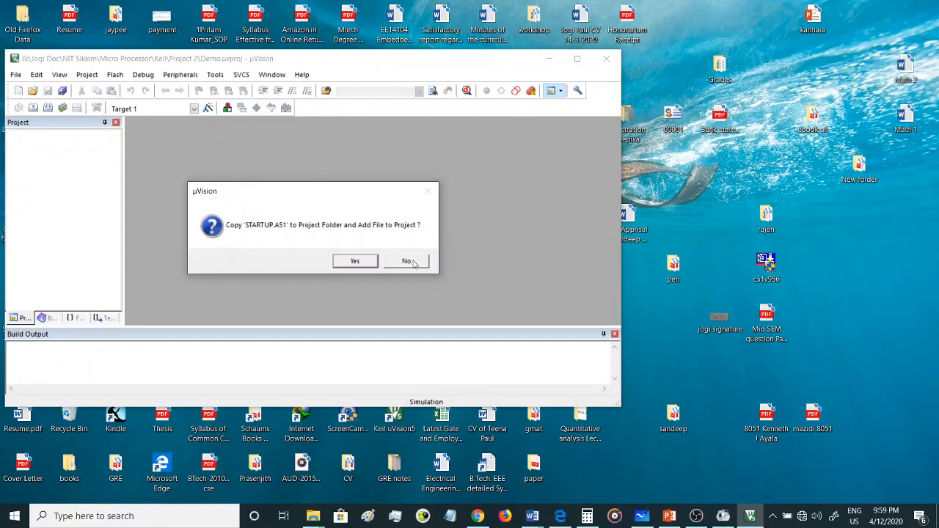
pyautogui.click(408, 262)
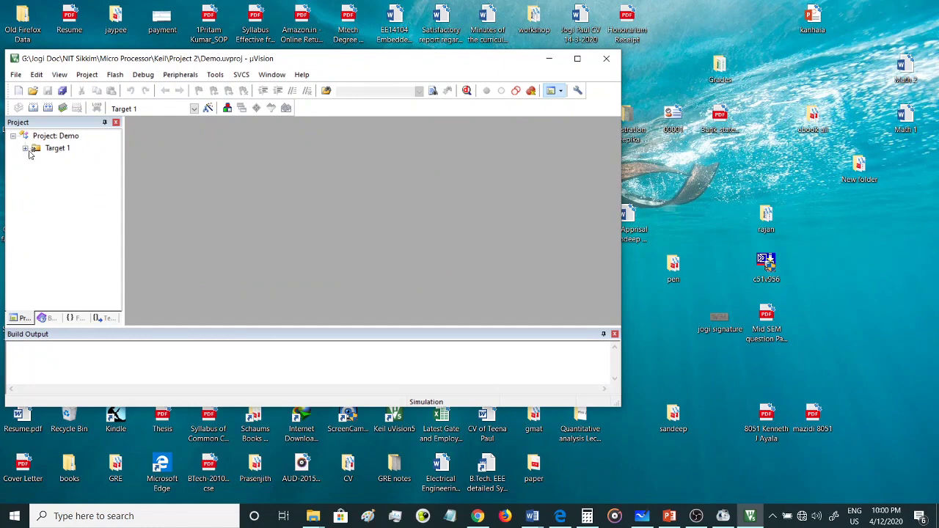
pyautogui.click(25, 148)
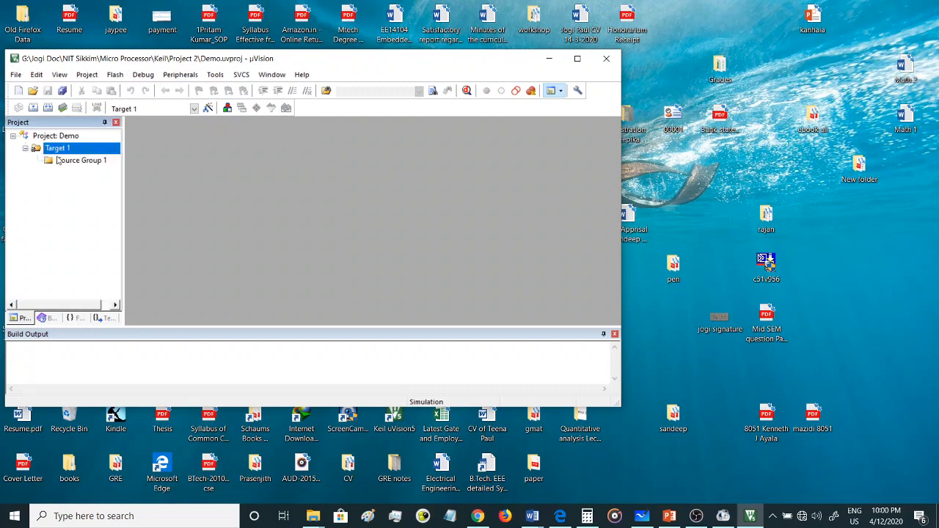
# Select Source Group 1 and create a blank Text1 document.
pyautogui.click(81, 160)
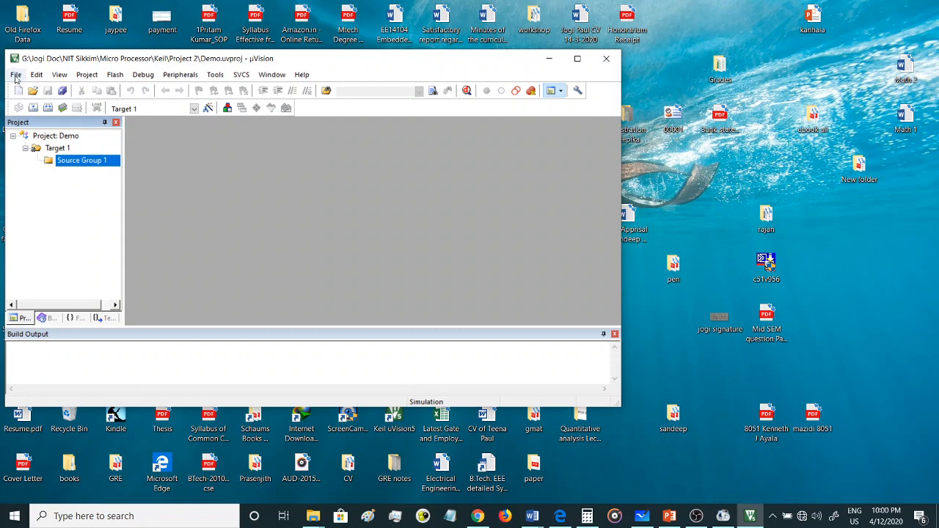
pyautogui.click(15, 74)
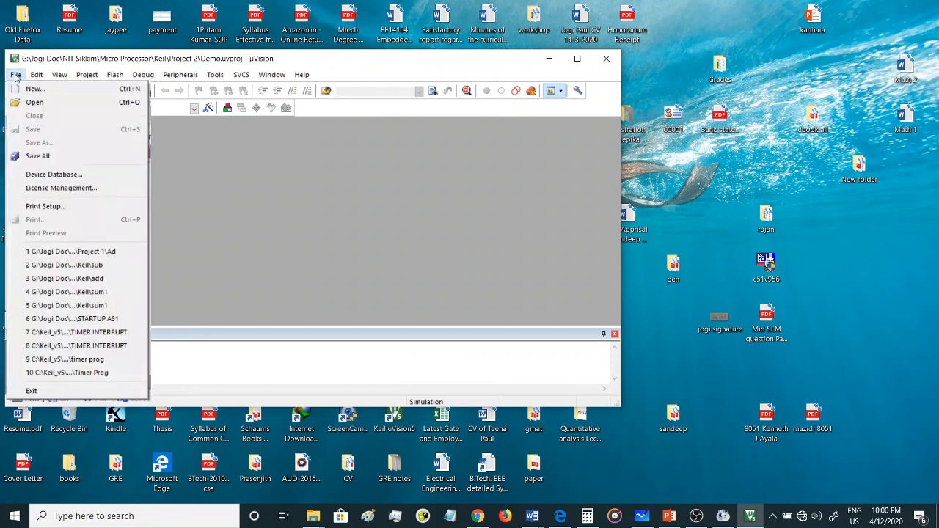
pyautogui.moveTo(35, 89)
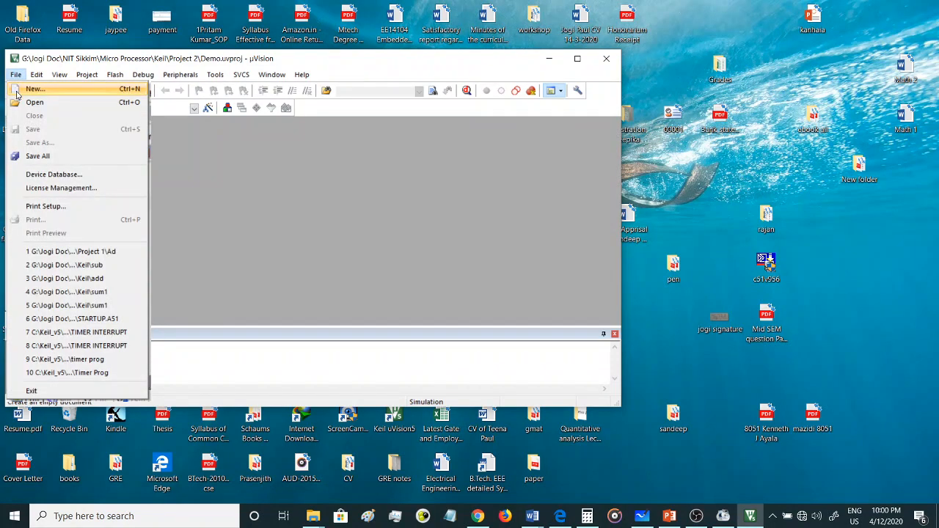
pyautogui.click(59, 74)
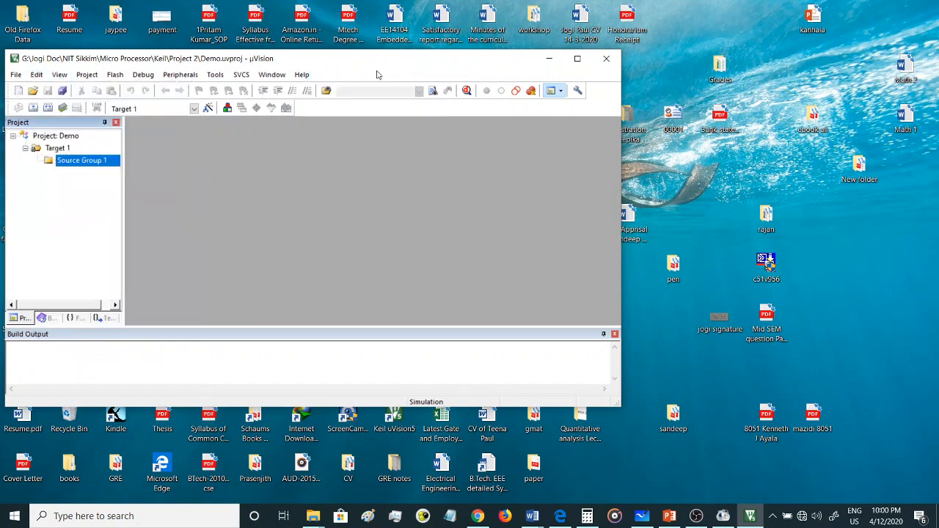
pyautogui.moveTo(19, 90)
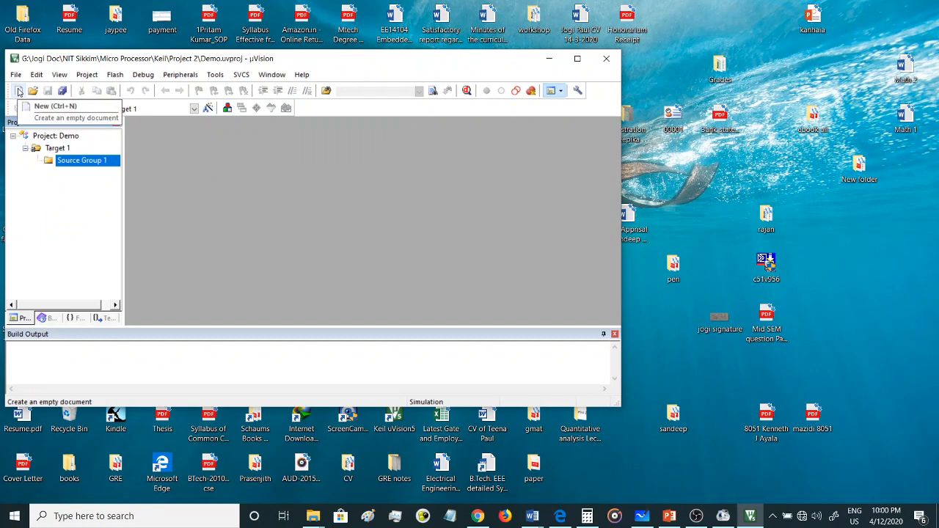
pyautogui.click(55, 106)
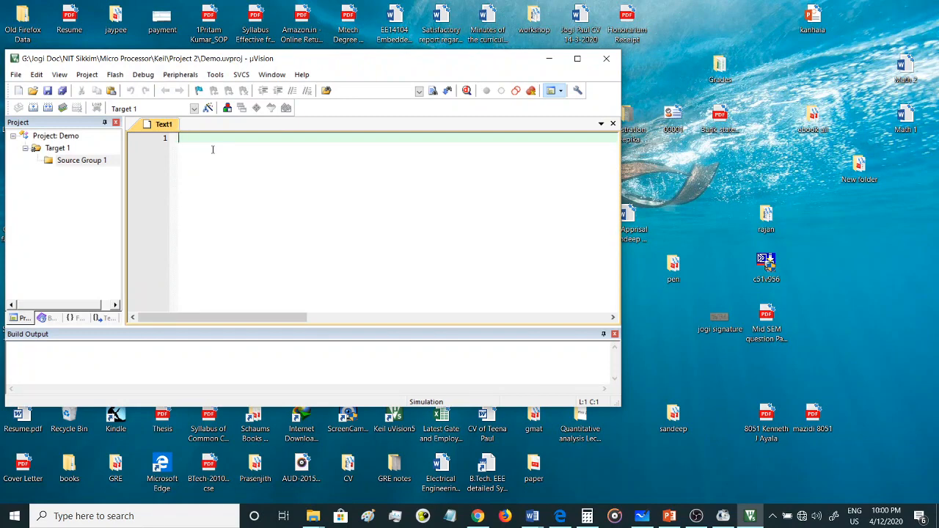
# Write the first program lines: ORG 0000h and MOV R2,#67h.
pyautogui.write('OR')
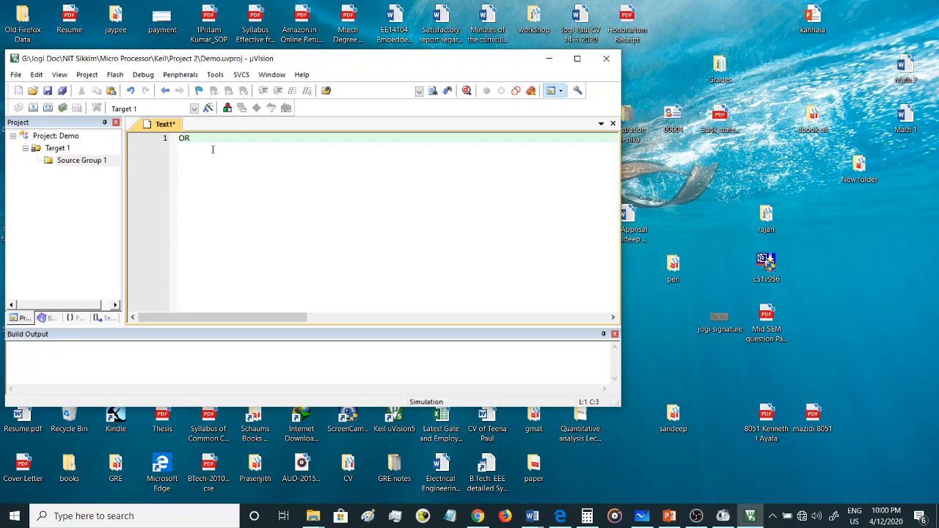
pyautogui.write('G')
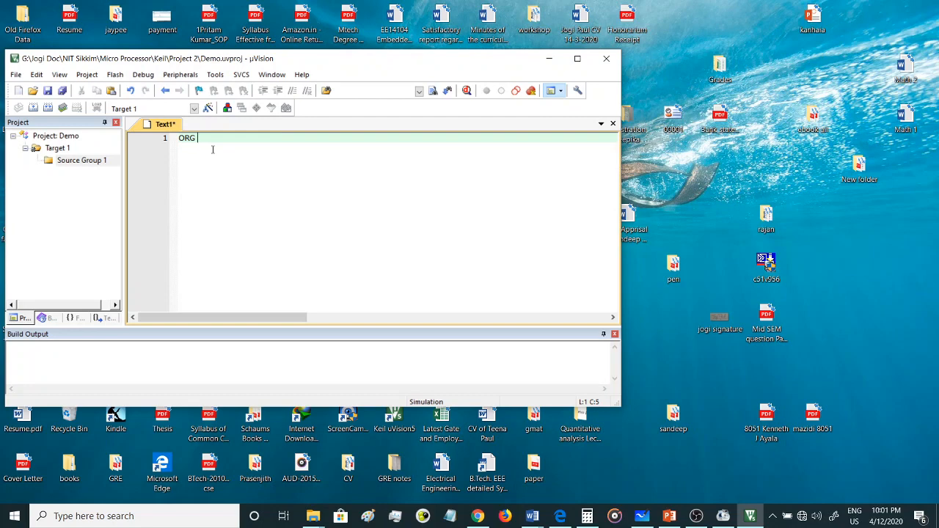
pyautogui.write('0000')
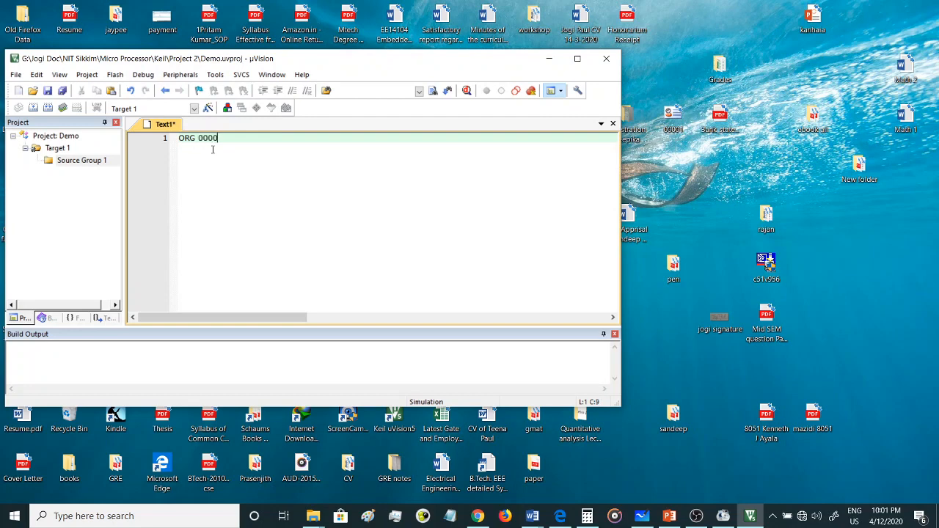
pyautogui.write('h')
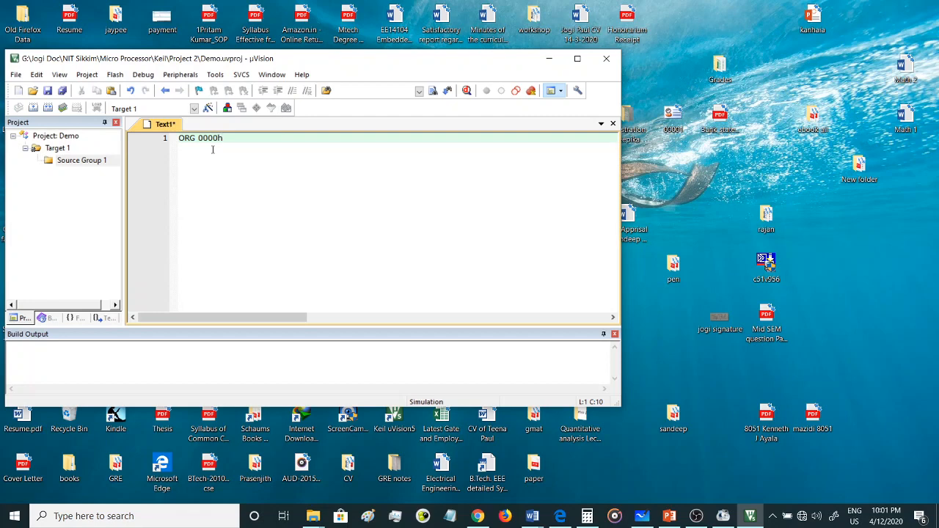
pyautogui.press('Return')
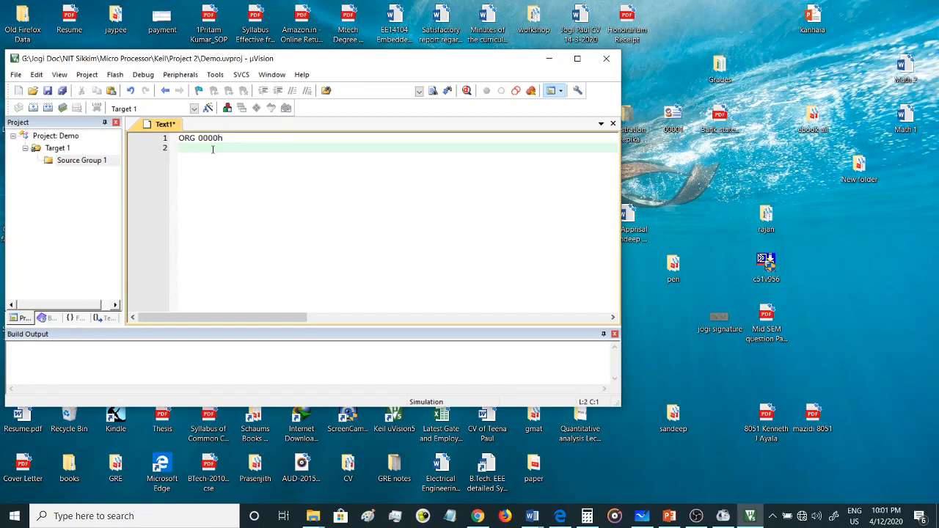
pyautogui.write('MOV')
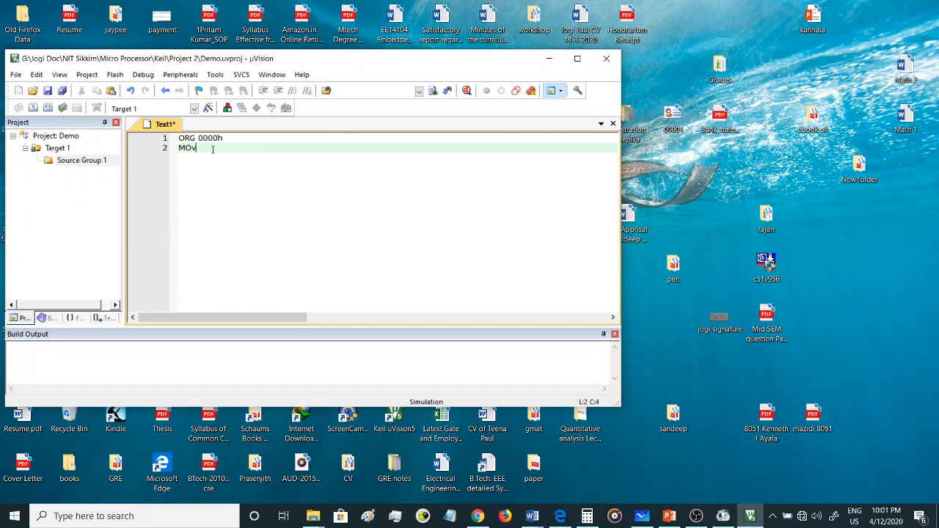
pyautogui.write('V')
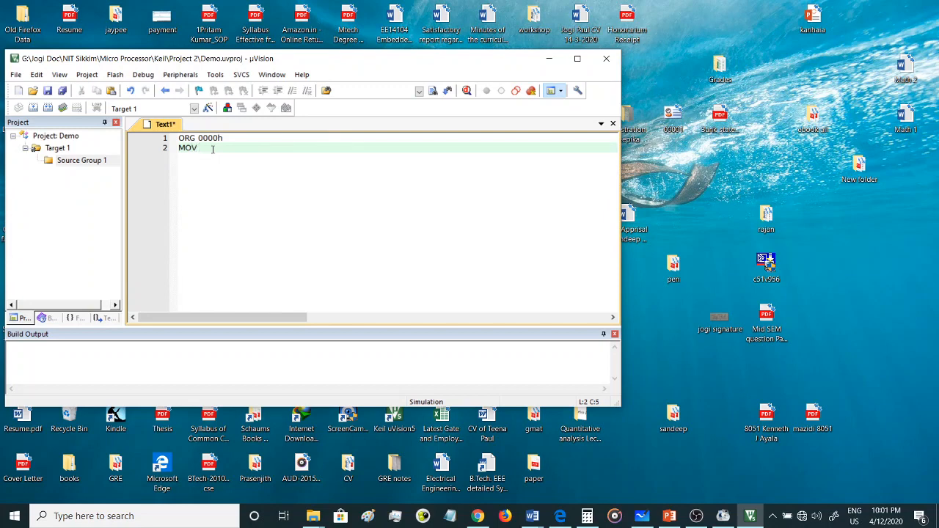
pyautogui.write('R')
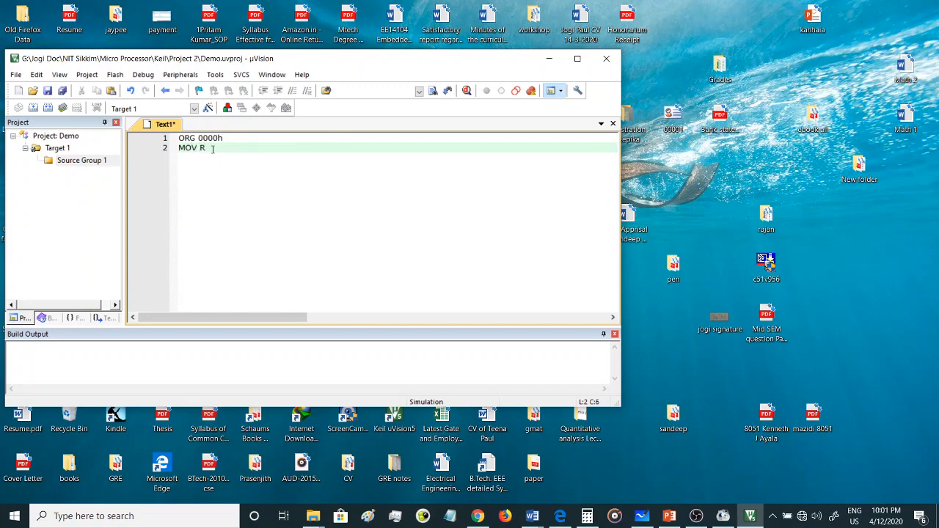
pyautogui.write('2,')
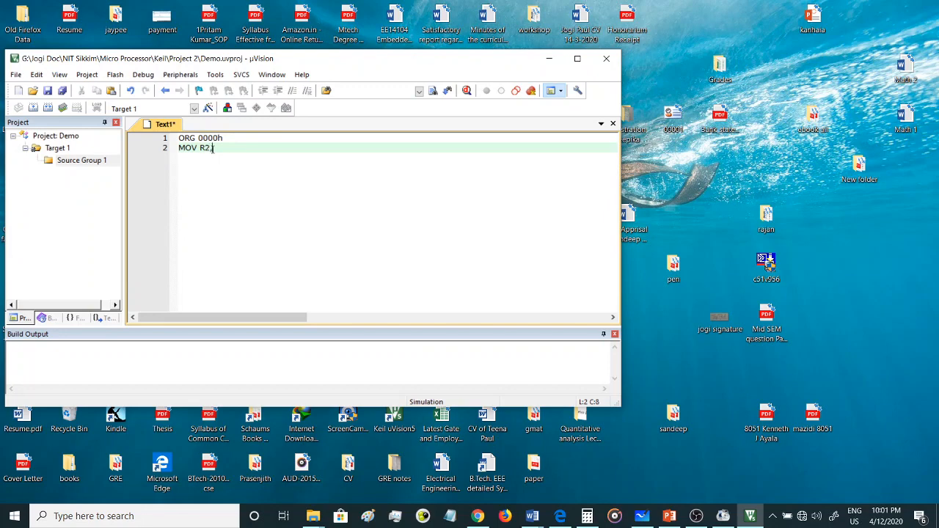
pyautogui.write('#')
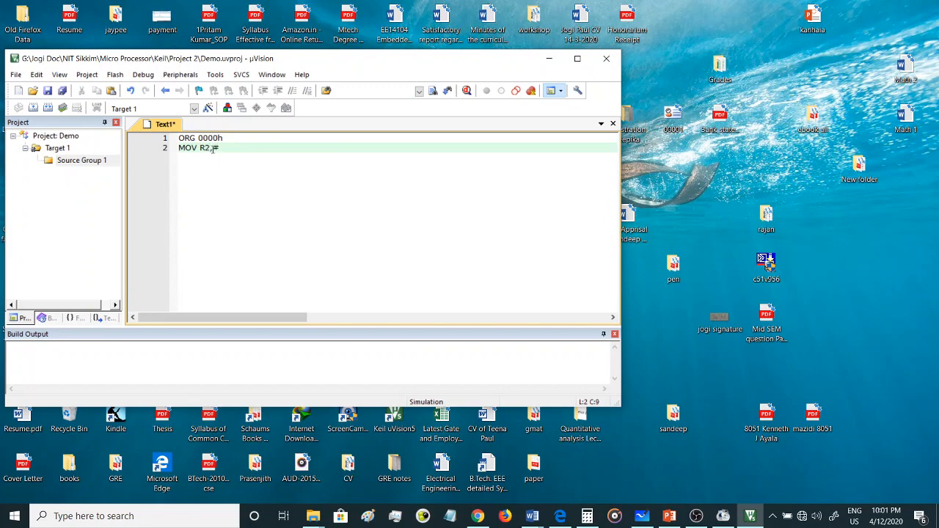
pyautogui.write('67h')
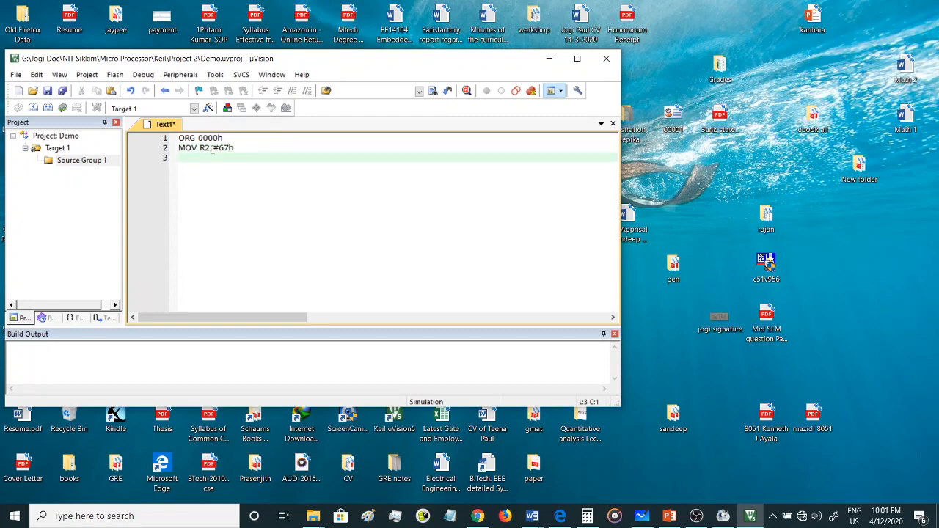
# Add the lines MOV A,#32h, ADD A,R2 and END.
pyautogui.write('MOV')
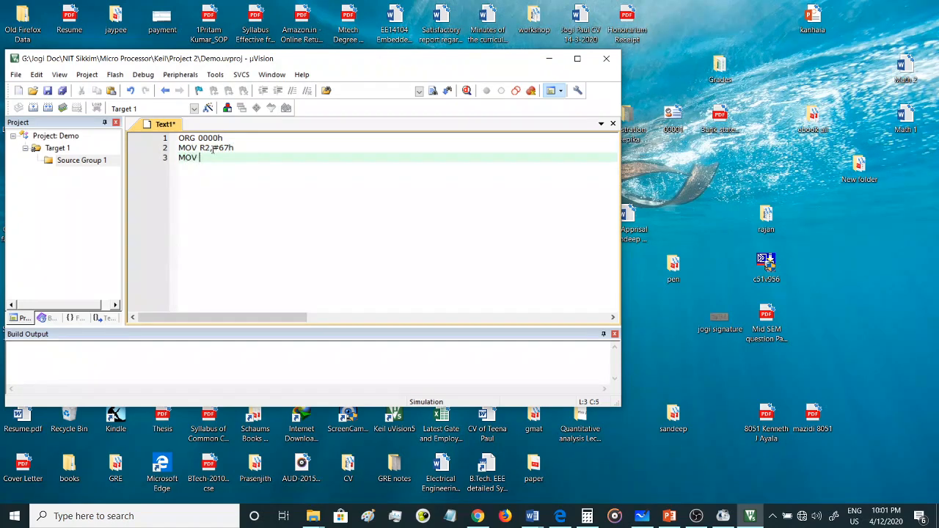
pyautogui.write('A,')
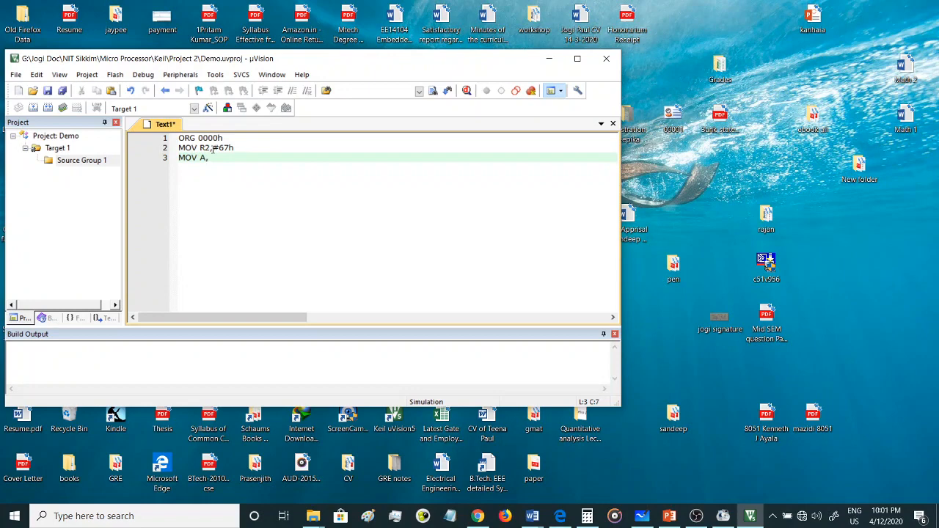
pyautogui.write('#')
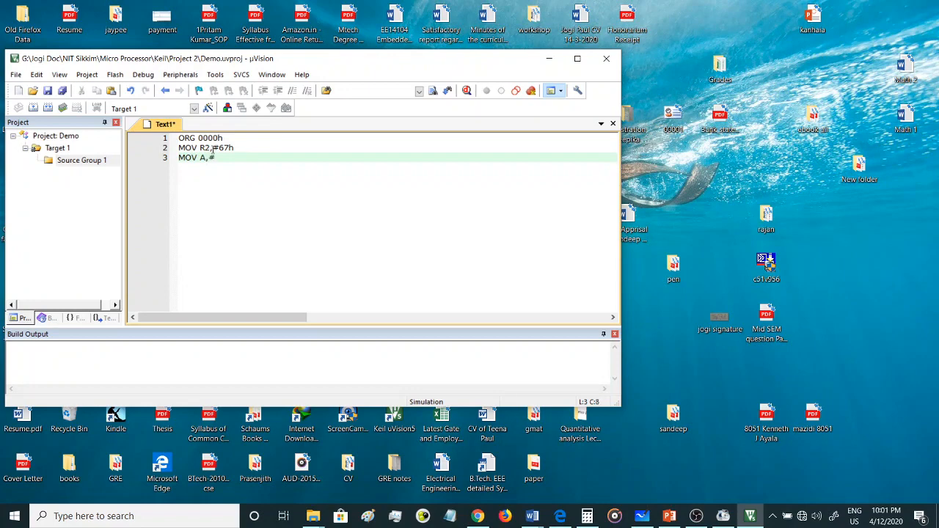
pyautogui.write('32')
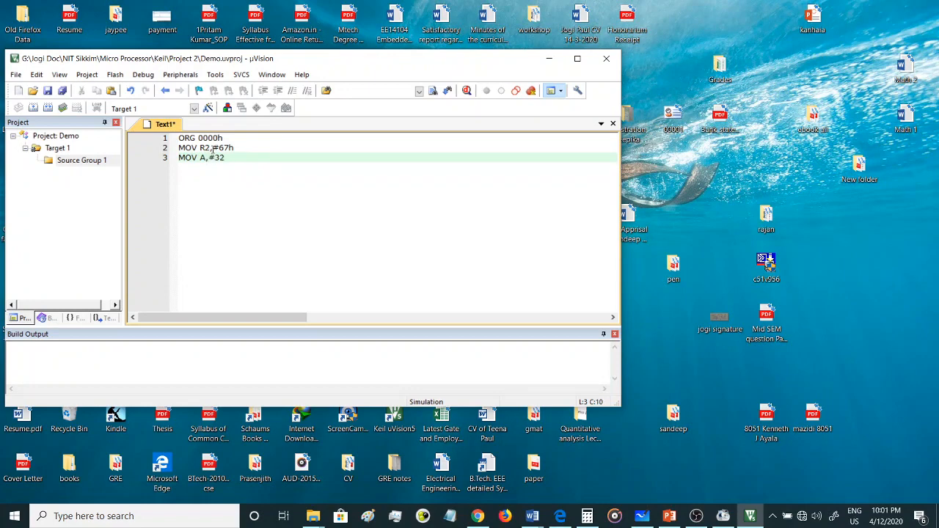
pyautogui.write('h')
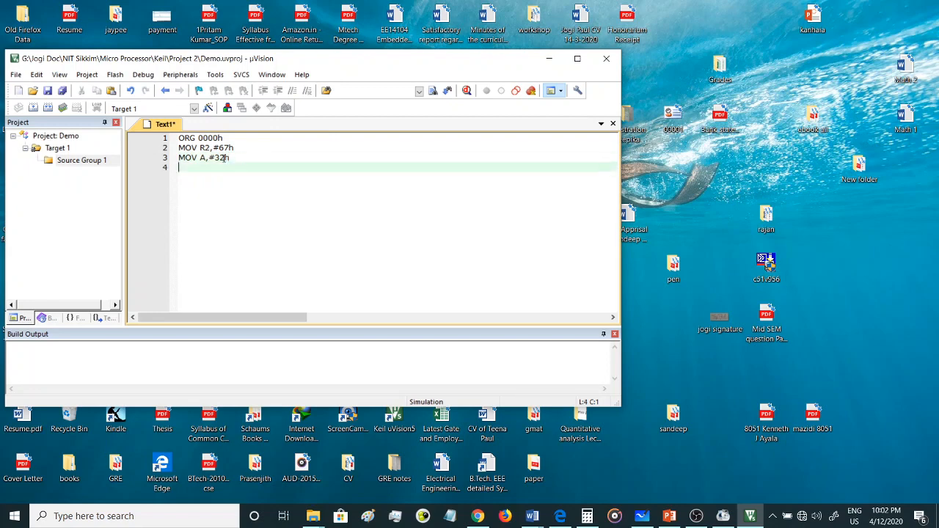
pyautogui.write('A')
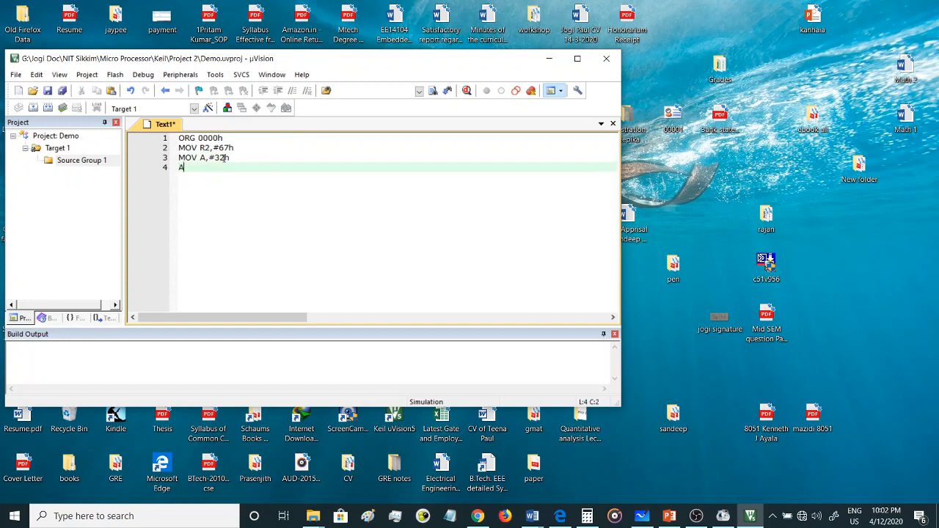
pyautogui.write('DD')
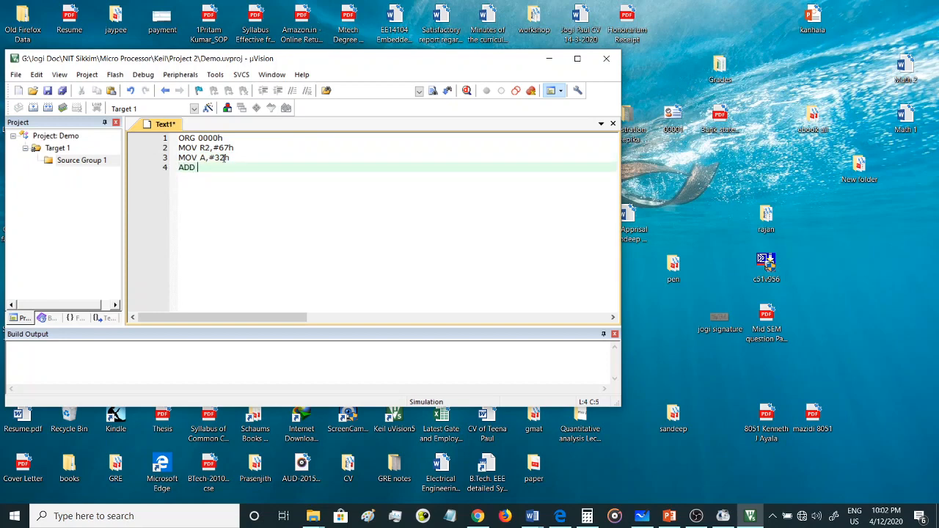
pyautogui.write('A,')
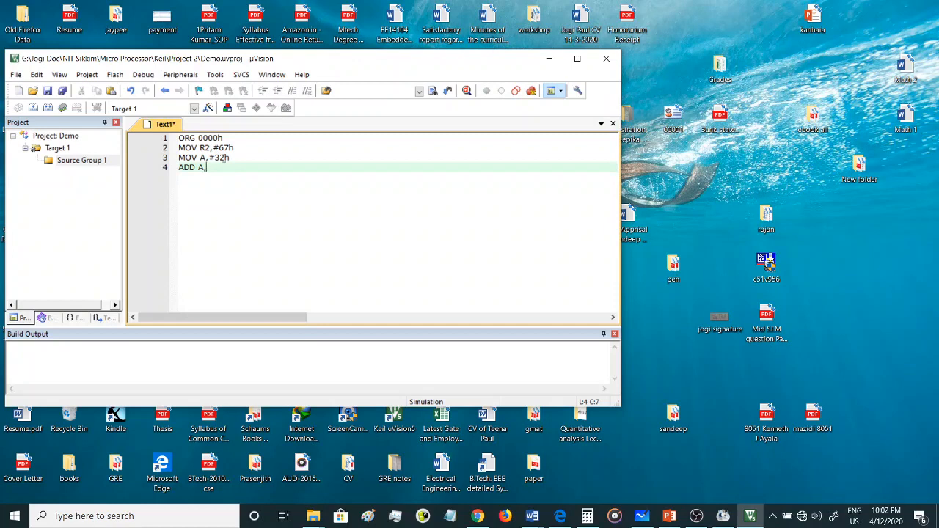
pyautogui.write('R2')
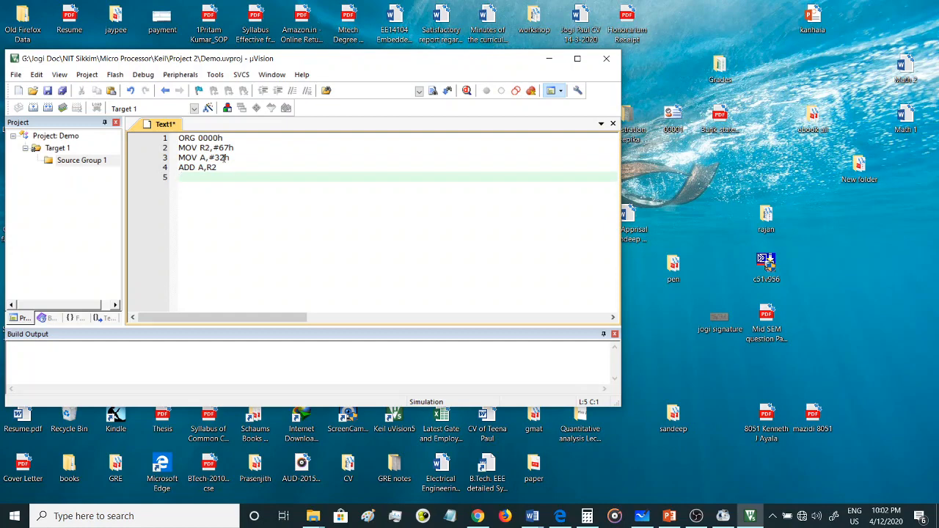
pyautogui.write('EN')
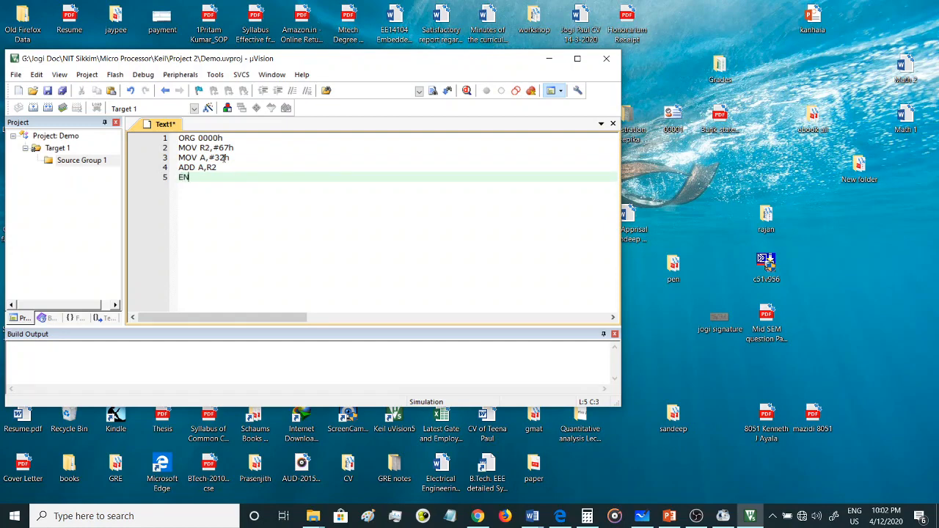
pyautogui.write('D')
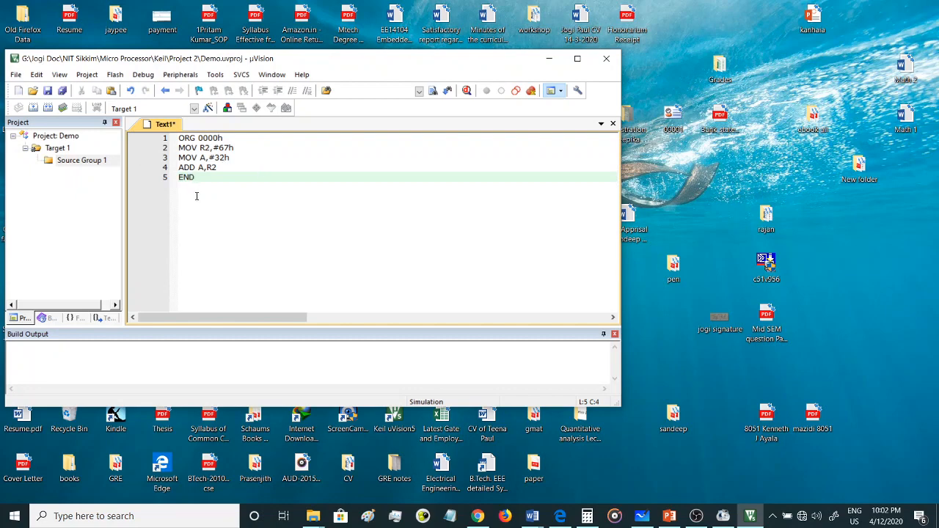
pyautogui.moveTo(48, 91)
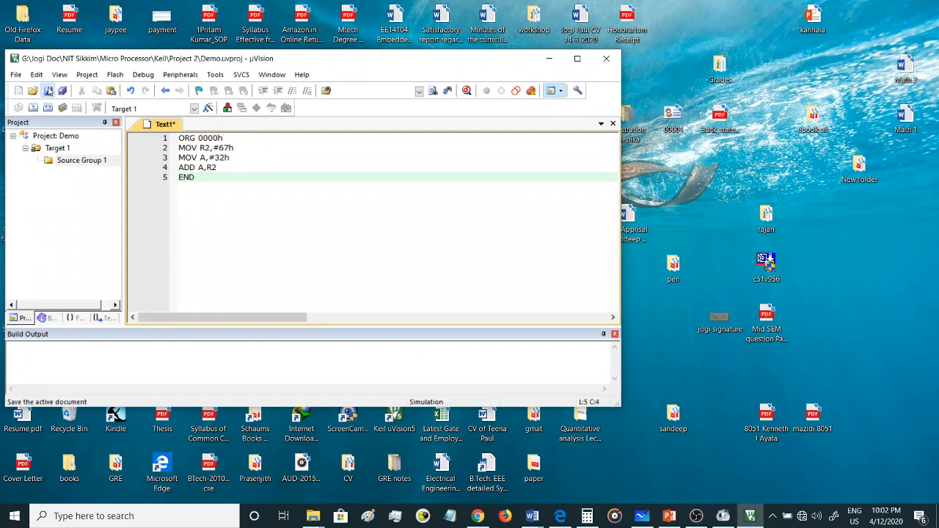
# Open Save As on Project 2 and enter the file name Sum.asm.
pyautogui.click(48, 91)
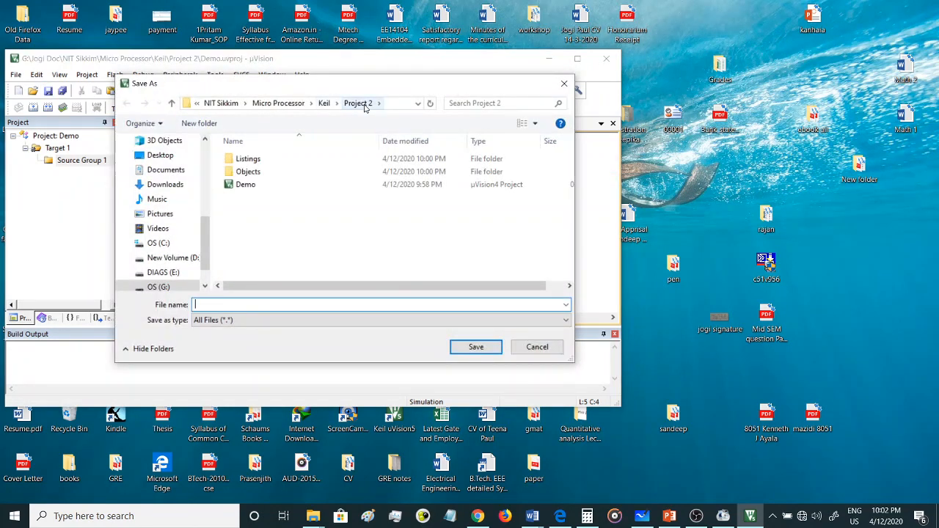
pyautogui.moveTo(223, 269)
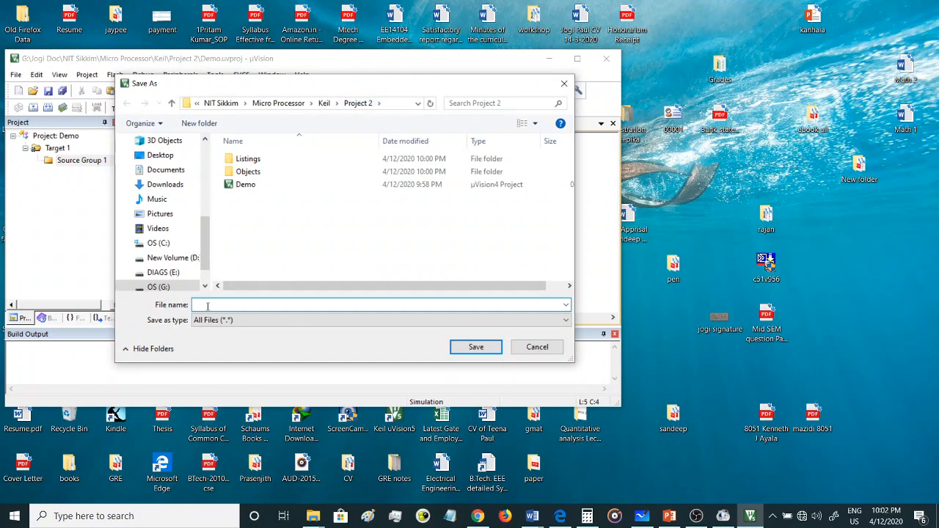
pyautogui.write('A')
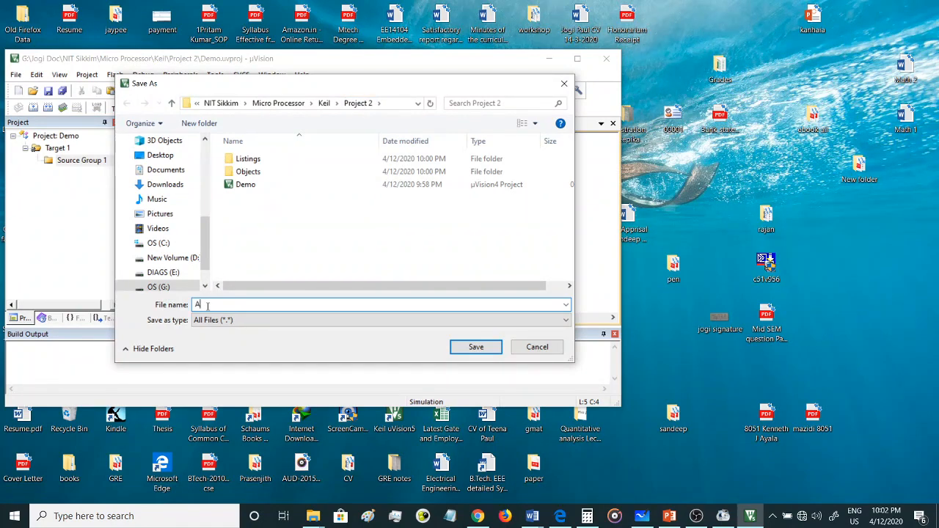
pyautogui.write('D')
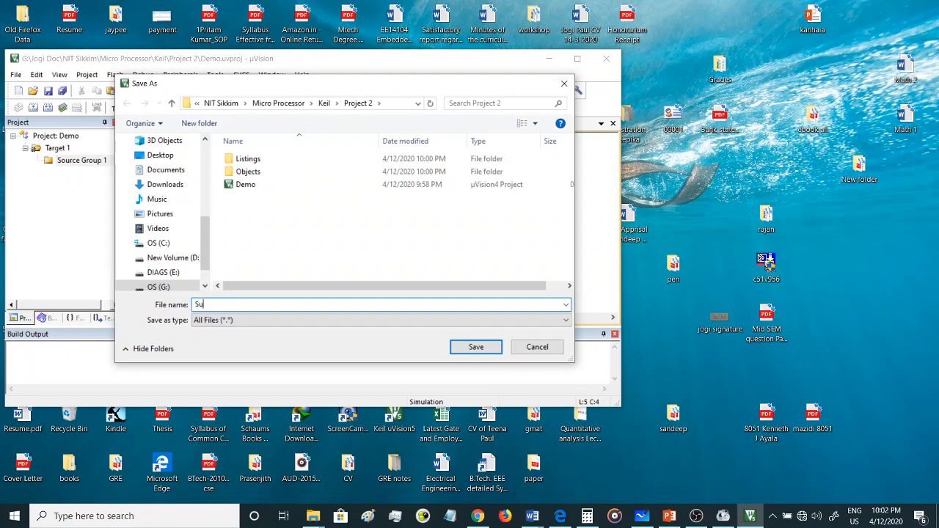
pyautogui.write('m.')
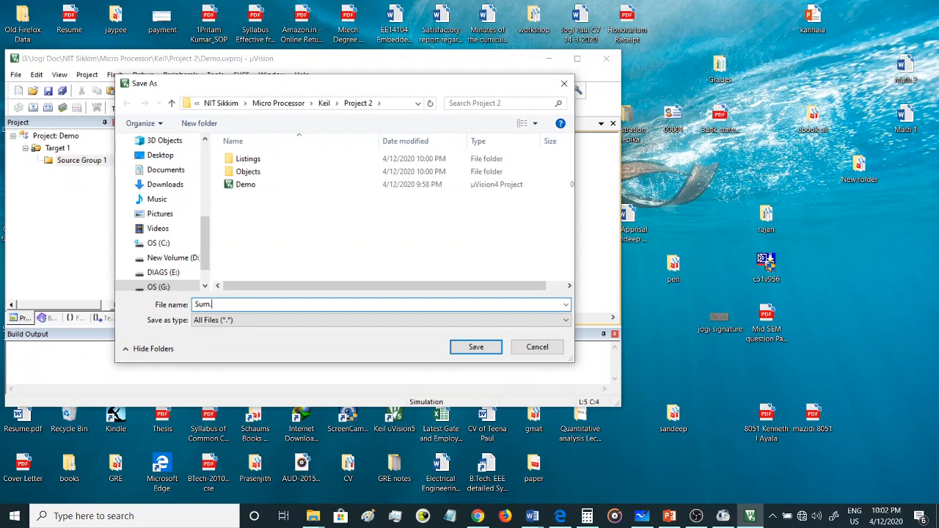
pyautogui.write('as')
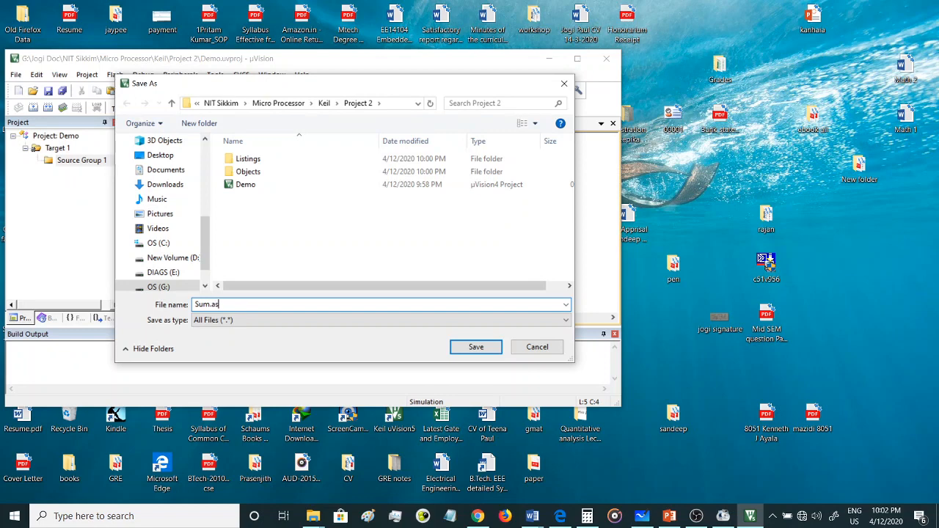
pyautogui.write('sm')
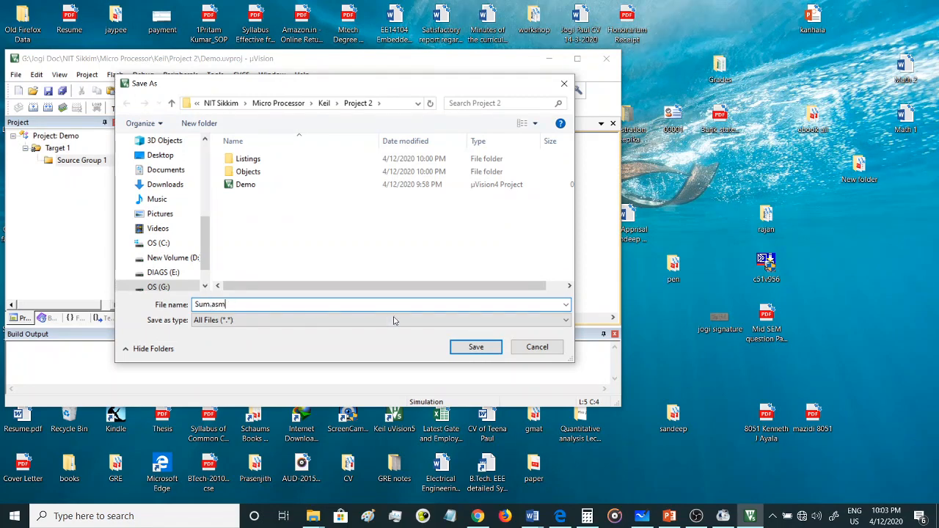
pyautogui.moveTo(475, 347)
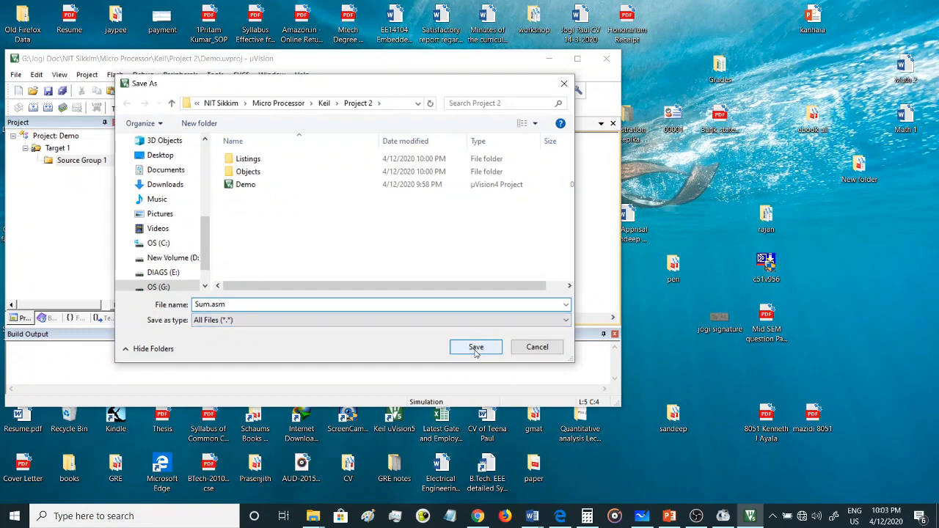
# Save the program as Sum.asm in Project 2, then select Source Group 1.
pyautogui.click(475, 347)
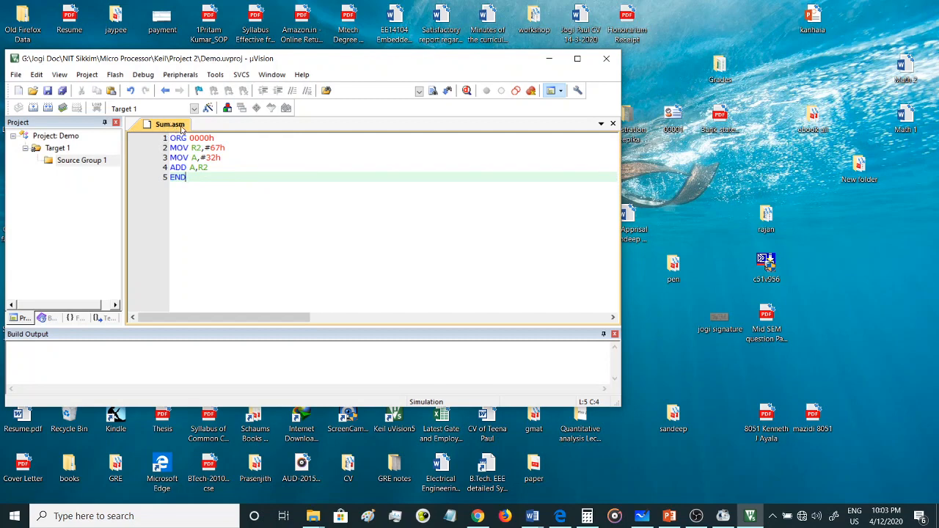
pyautogui.moveTo(182, 130)
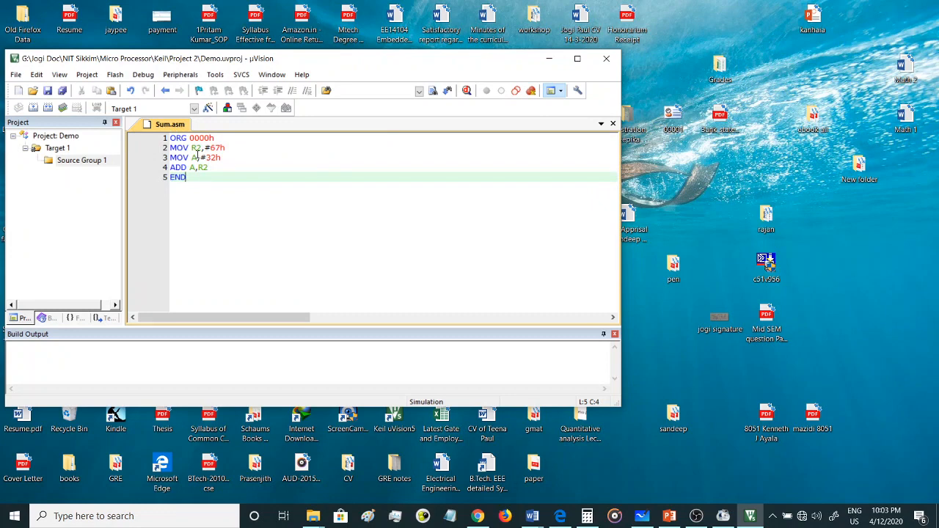
pyautogui.click(81, 160)
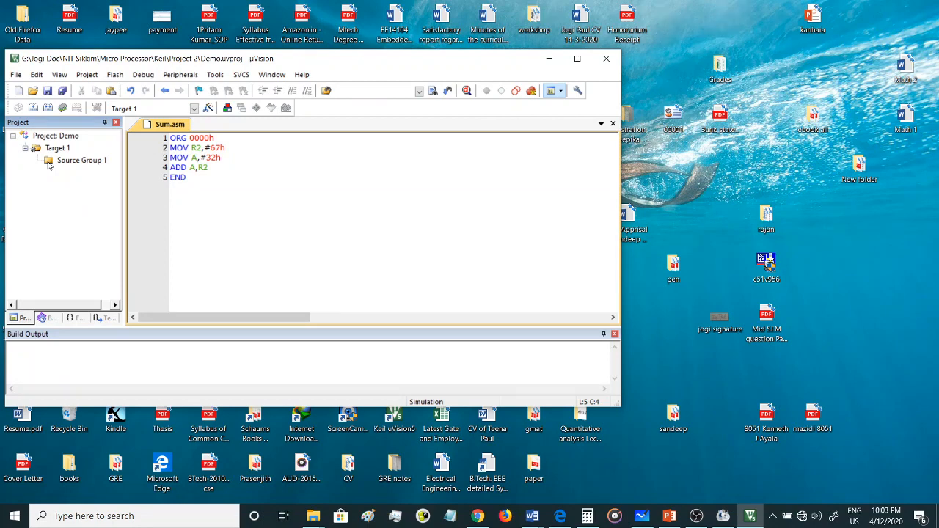
# Choose 'Add Existing Files to Group' from Source Group 1's context menu.
pyautogui.rightClick(82, 160)
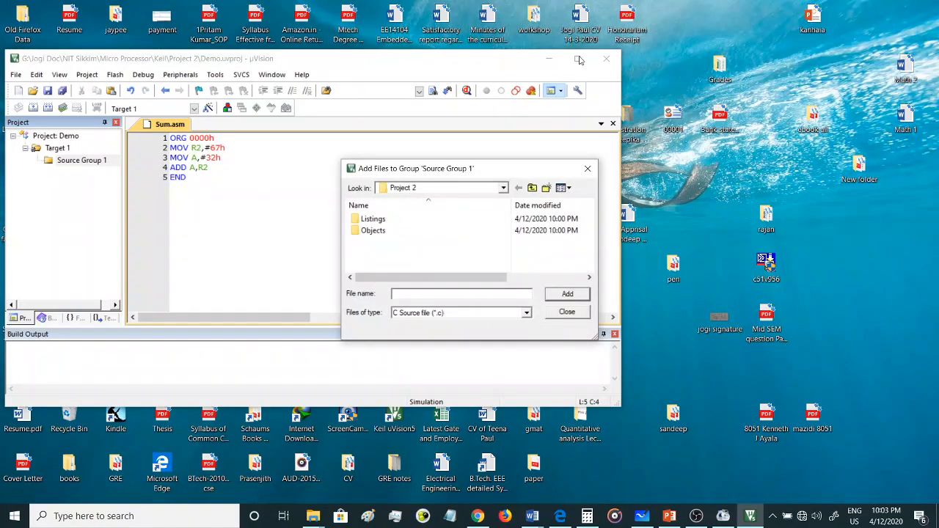
pyautogui.moveTo(436, 324)
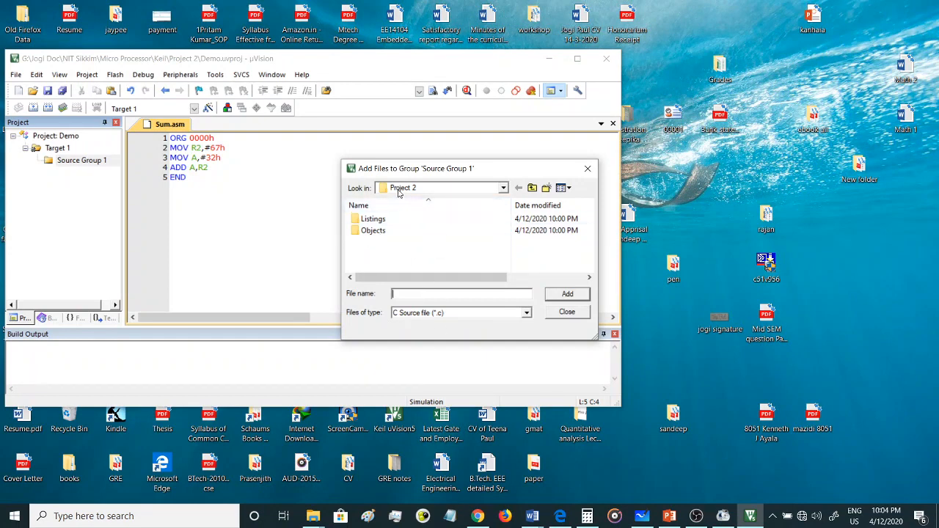
pyautogui.moveTo(404, 319)
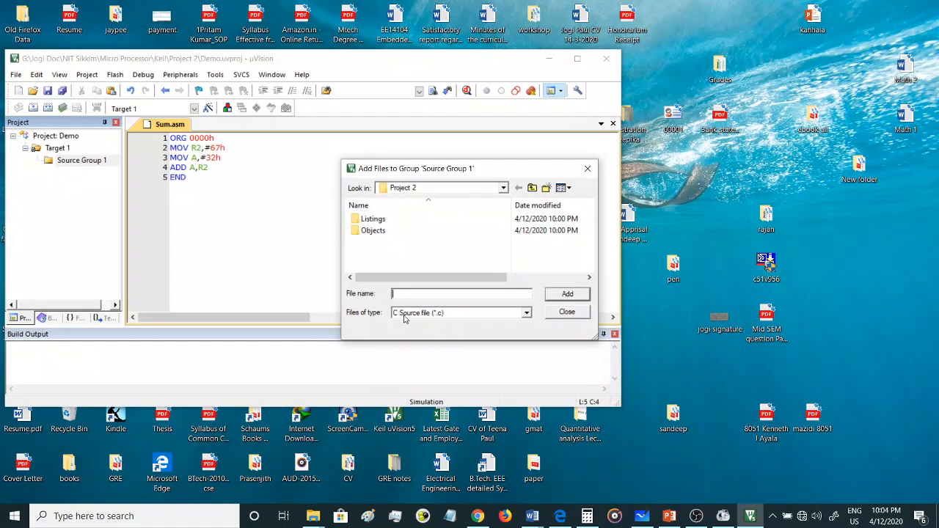
pyautogui.moveTo(463, 319)
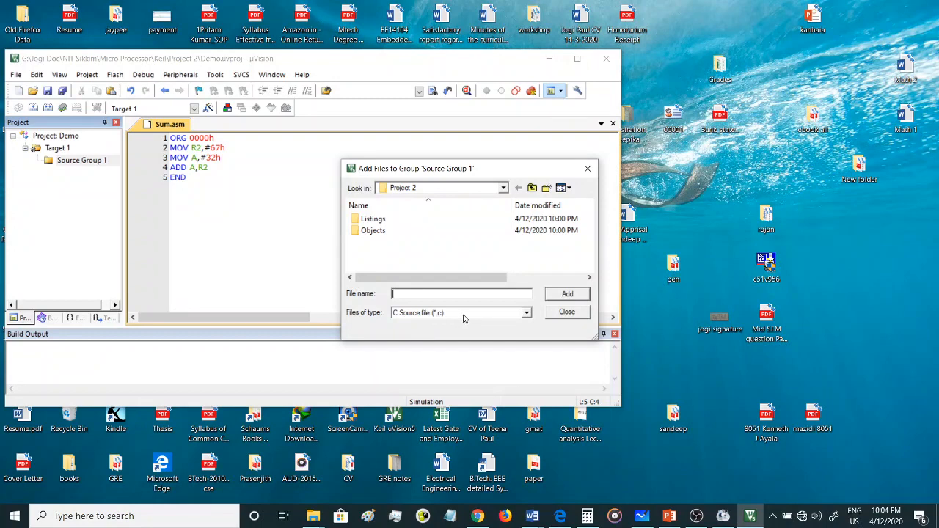
# Filter the Add Files dialog to assembly sources, add Sum.asm, and close it.
pyautogui.click(526, 313)
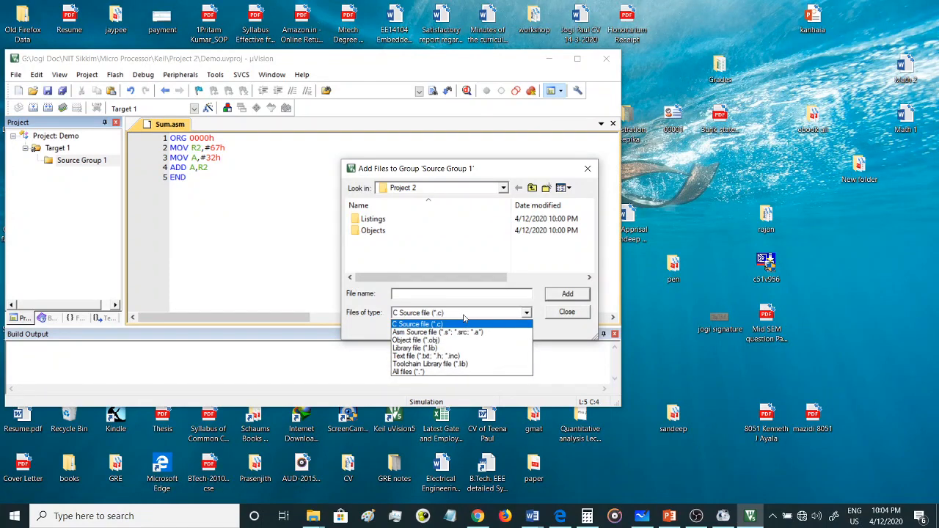
pyautogui.moveTo(437, 332)
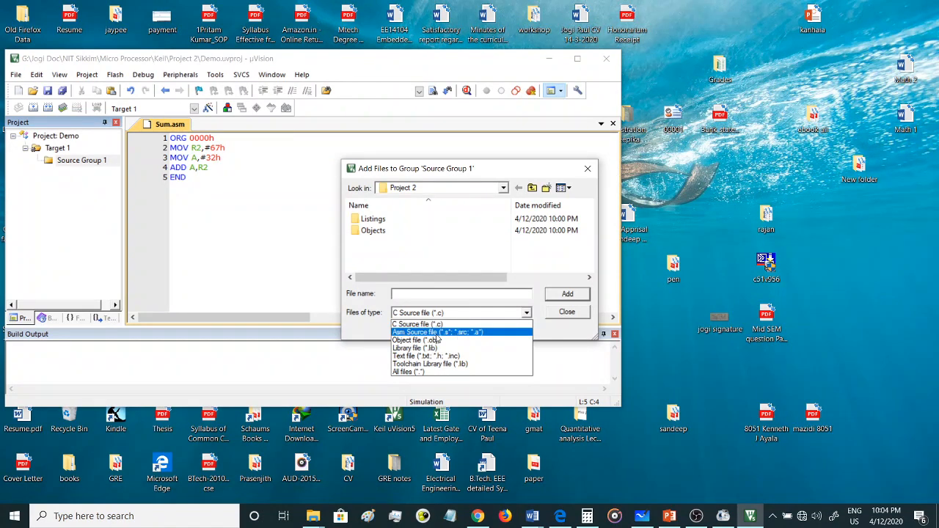
pyautogui.click(436, 332)
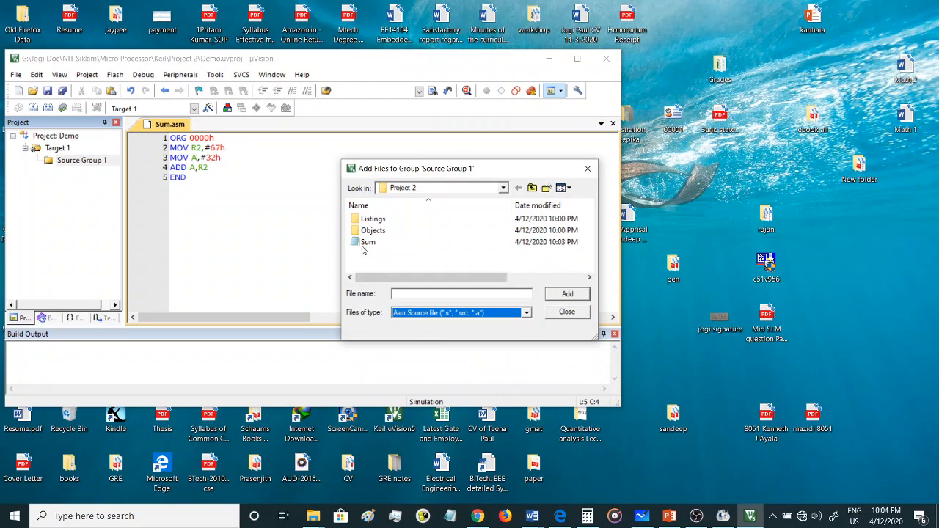
pyautogui.click(368, 242)
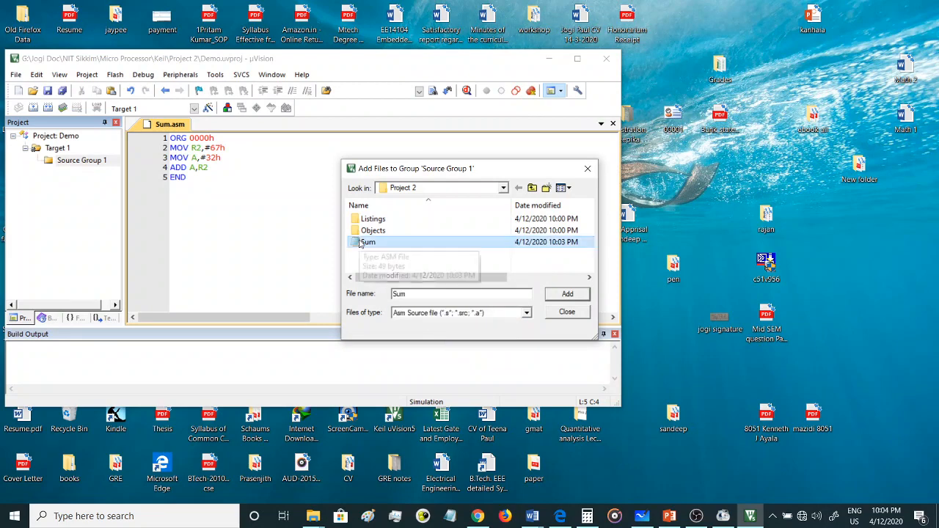
pyautogui.moveTo(544, 290)
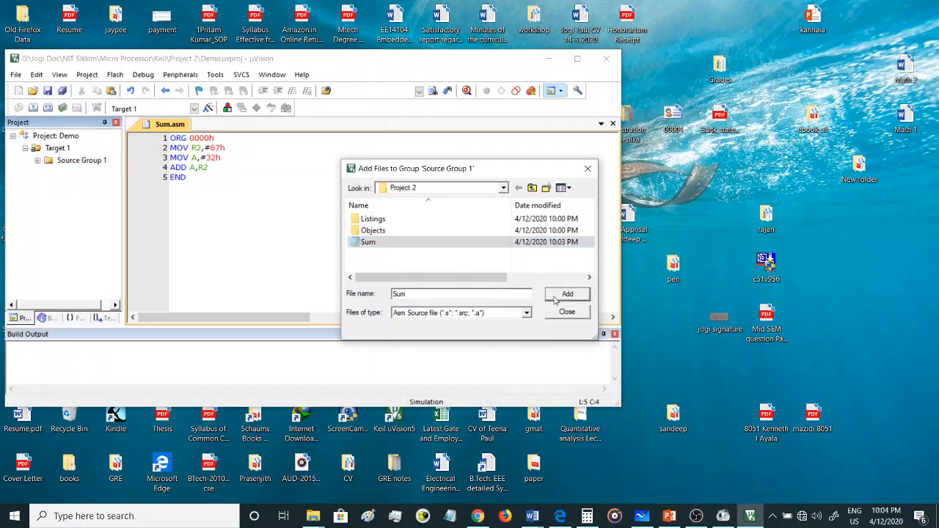
pyautogui.moveTo(567, 312)
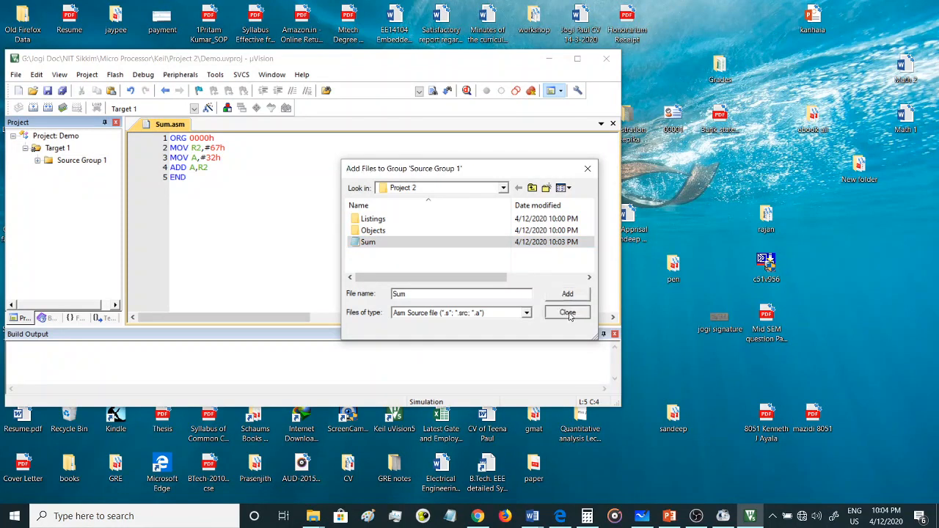
pyautogui.click(568, 313)
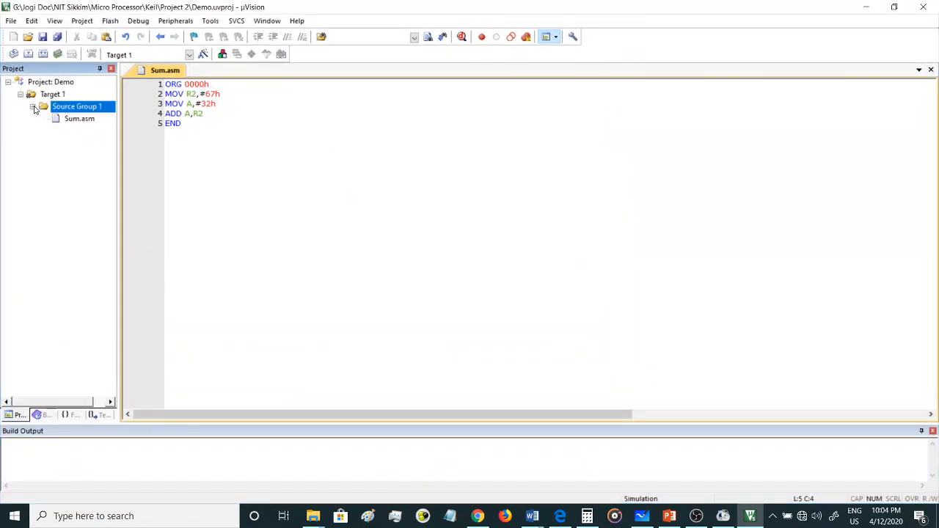
# Select the Sum.asm entry under Source Group 1 in the project tree.
pyautogui.click(79, 118)
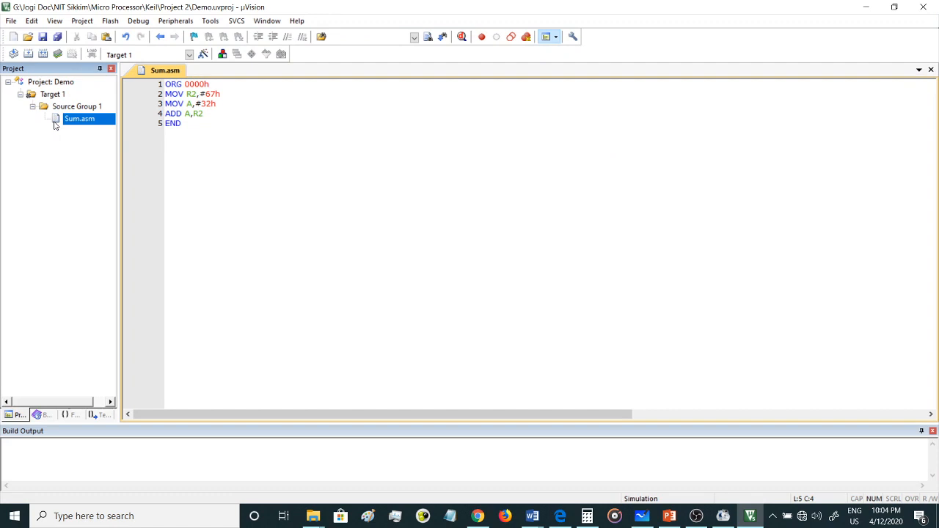
pyautogui.moveTo(76, 109)
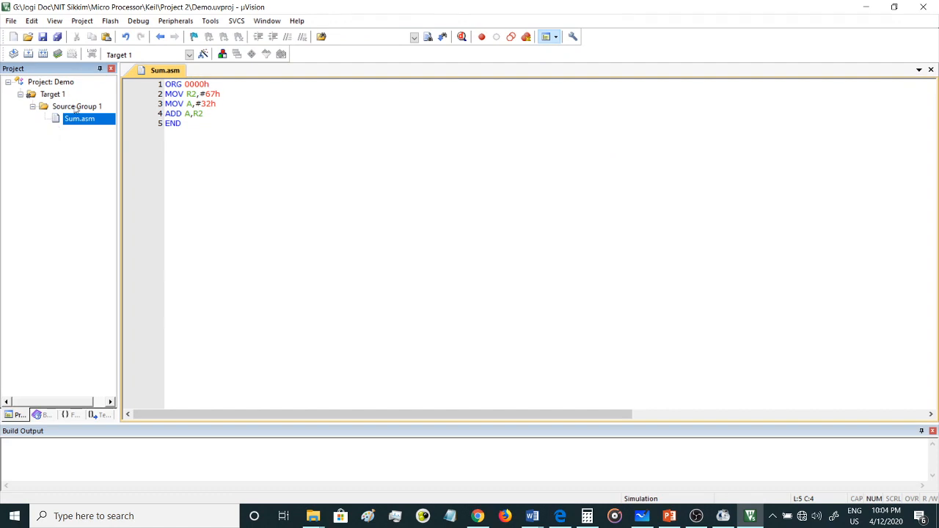
pyautogui.moveTo(79, 119)
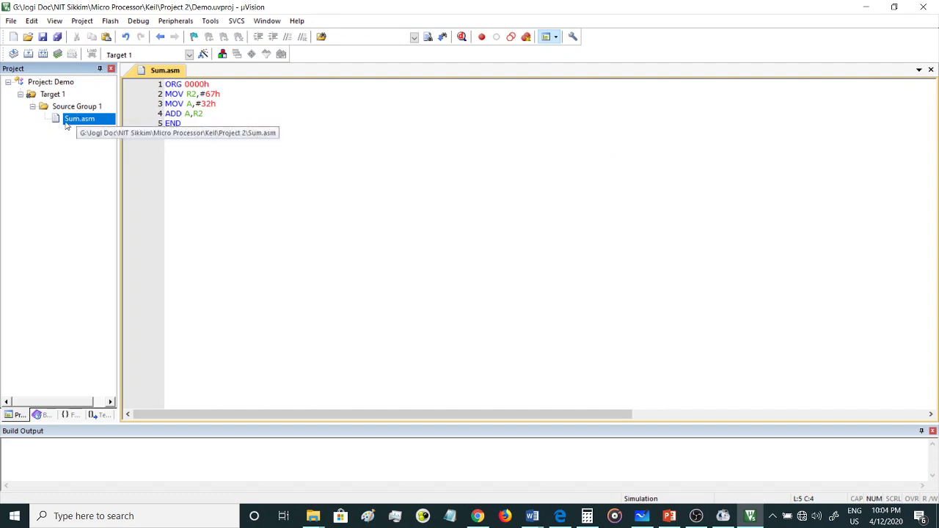
pyautogui.moveTo(52, 114)
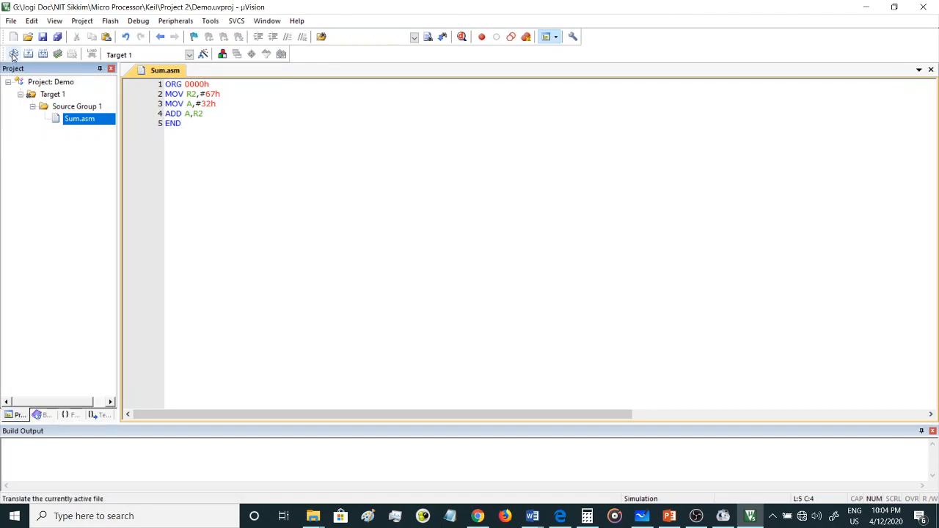
pyautogui.moveTo(13, 55)
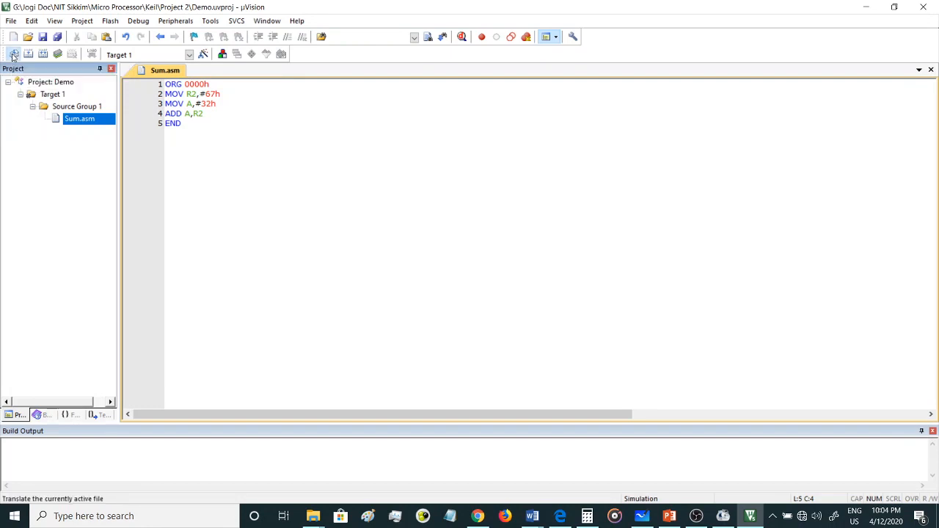
# Translate Sum.asm, producing 0 errors and 0 warnings.
pyautogui.click(13, 53)
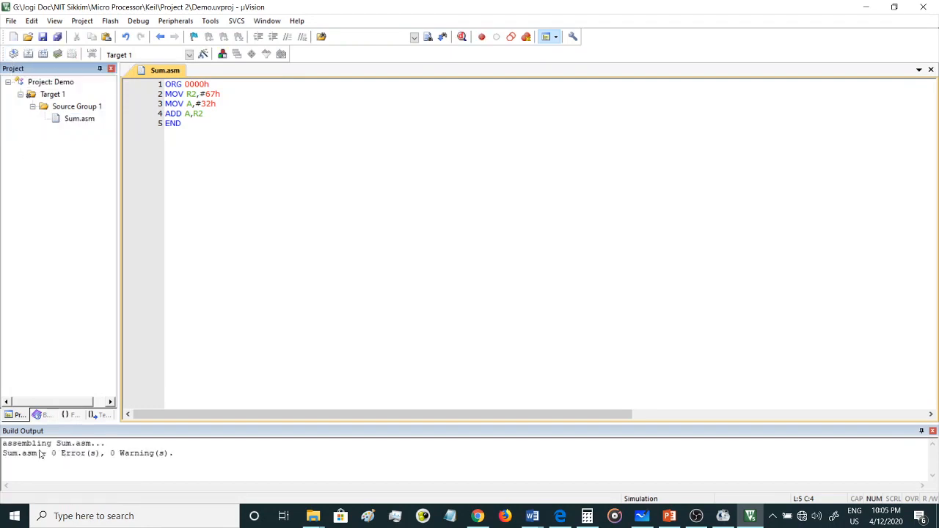
pyautogui.moveTo(109, 470)
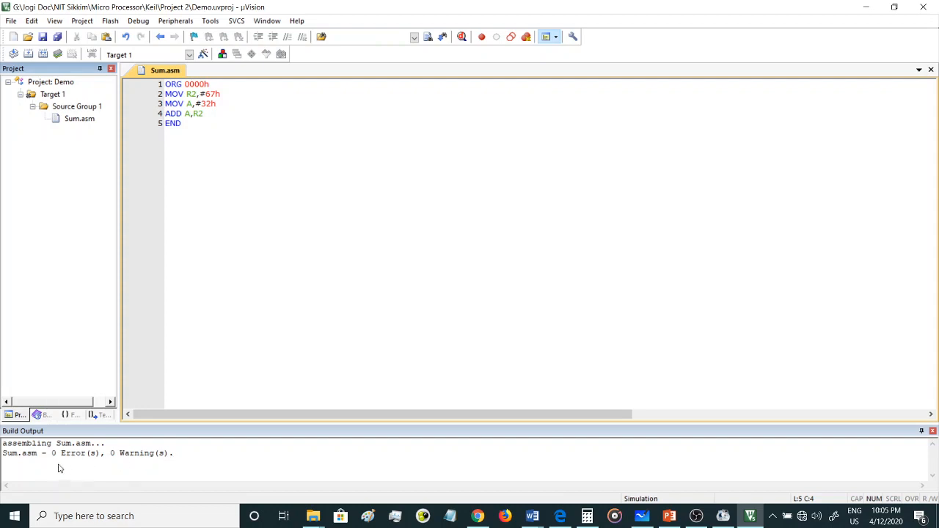
pyautogui.moveTo(66, 460)
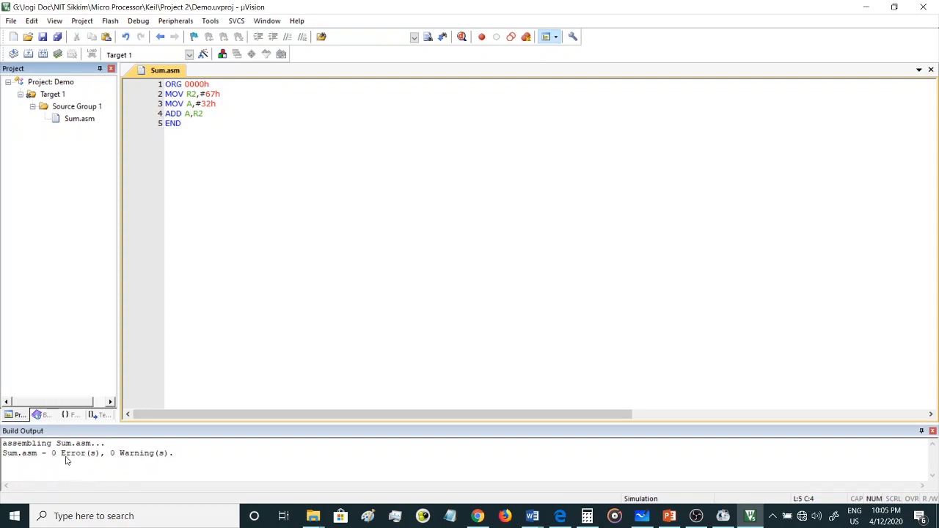
pyautogui.moveTo(154, 456)
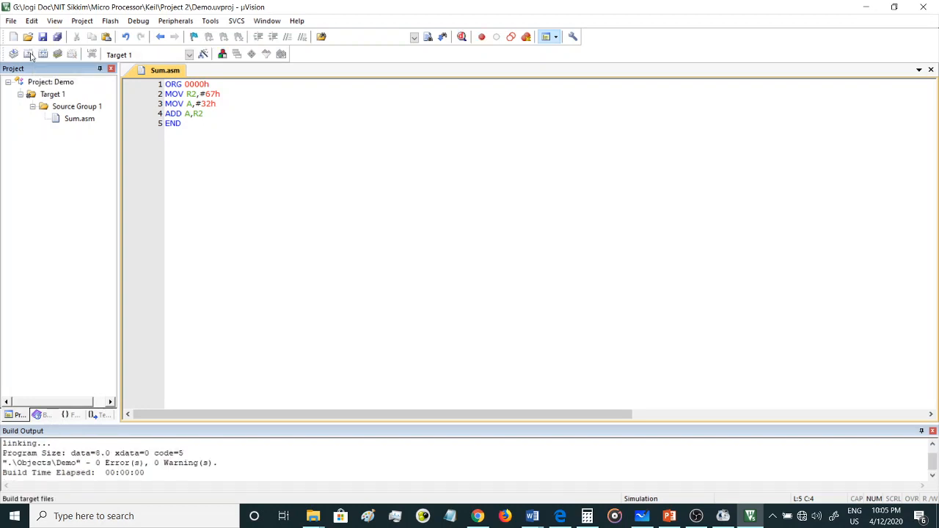
pyautogui.moveTo(28, 53)
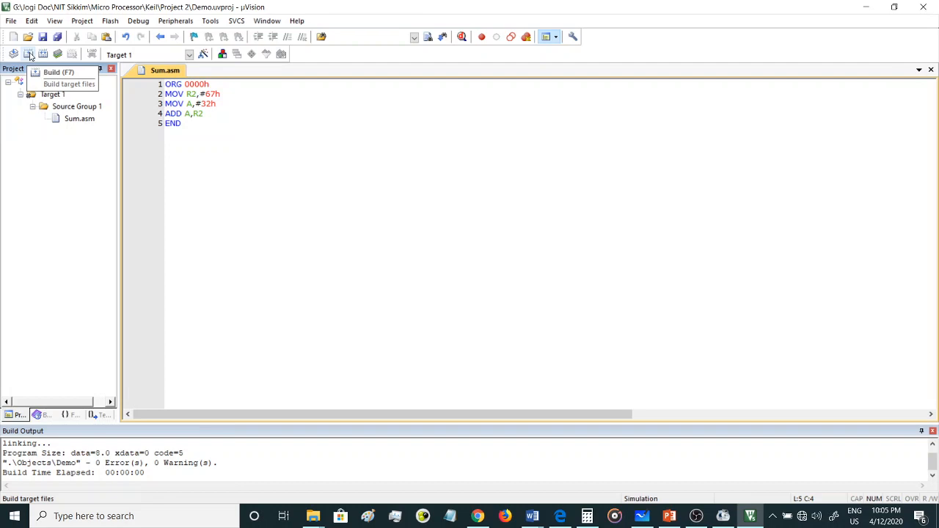
pyautogui.moveTo(43, 53)
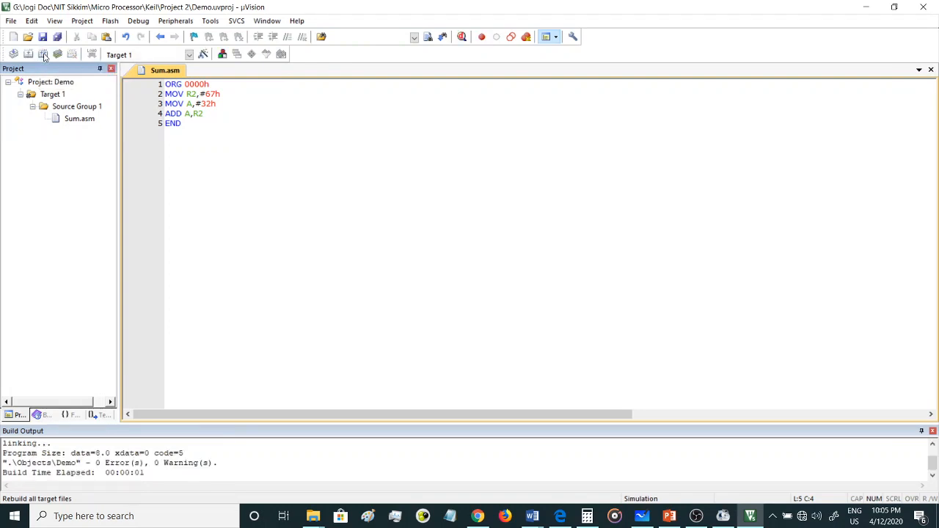
pyautogui.moveTo(29, 54)
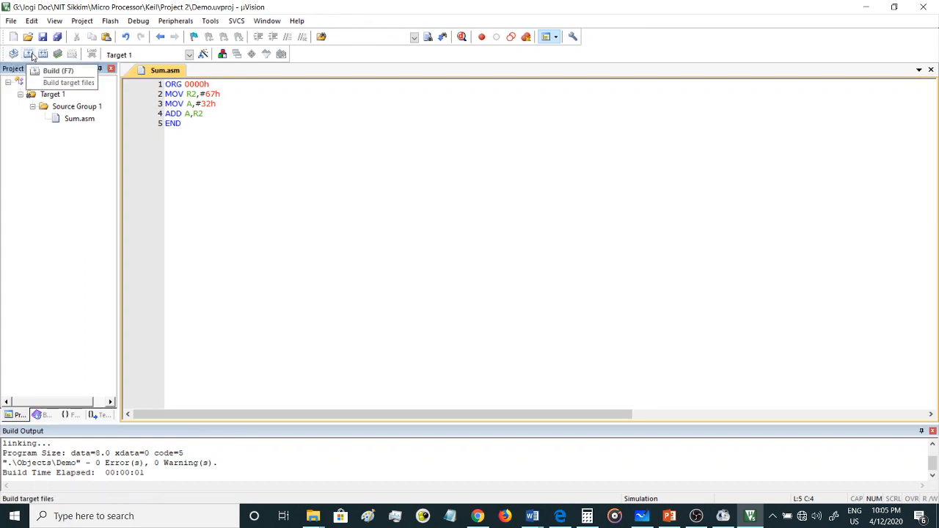
pyautogui.moveTo(57, 54)
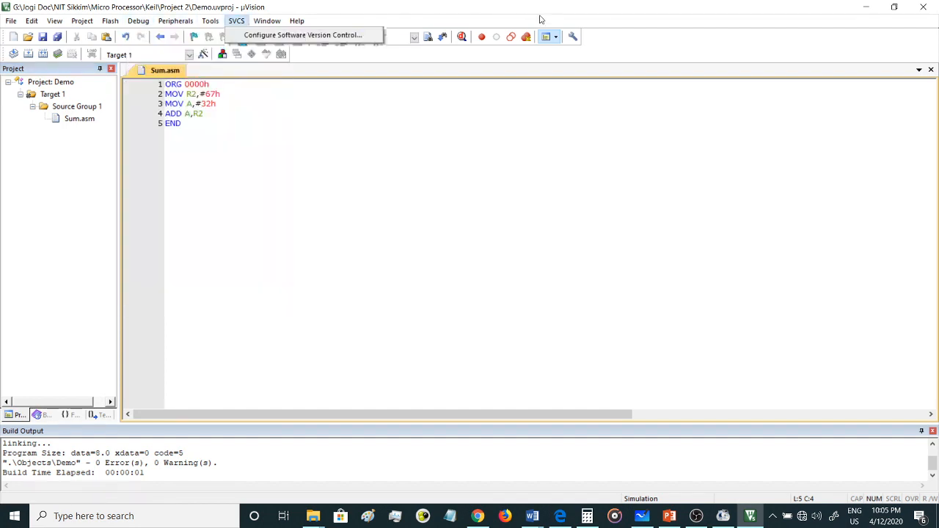
pyautogui.moveTo(462, 37)
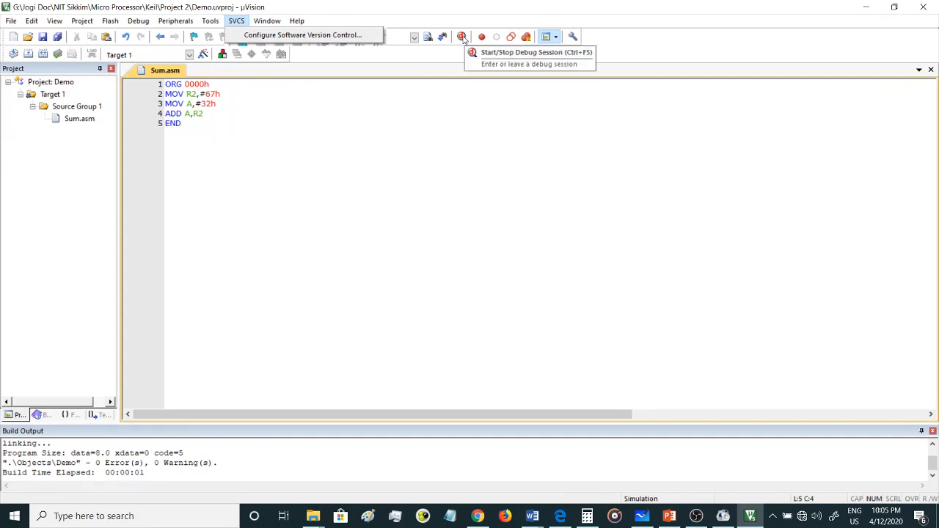
# Start debugging Demo and acknowledge the Evaluation Mode code size notice.
pyautogui.click(462, 37)
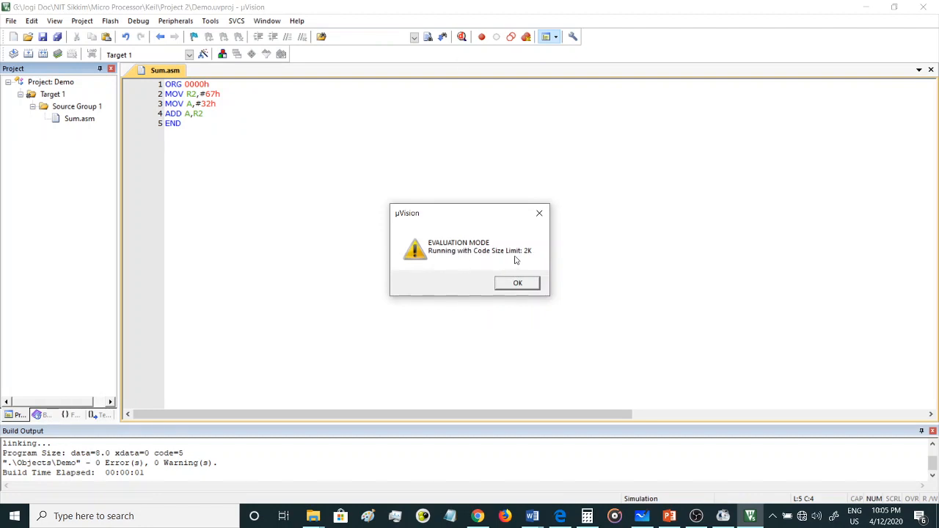
pyautogui.moveTo(517, 283)
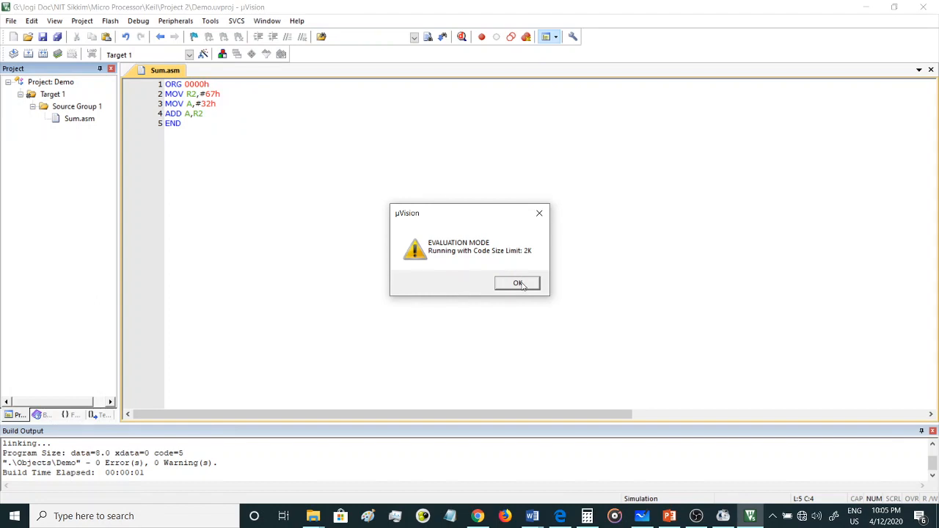
pyautogui.click(518, 283)
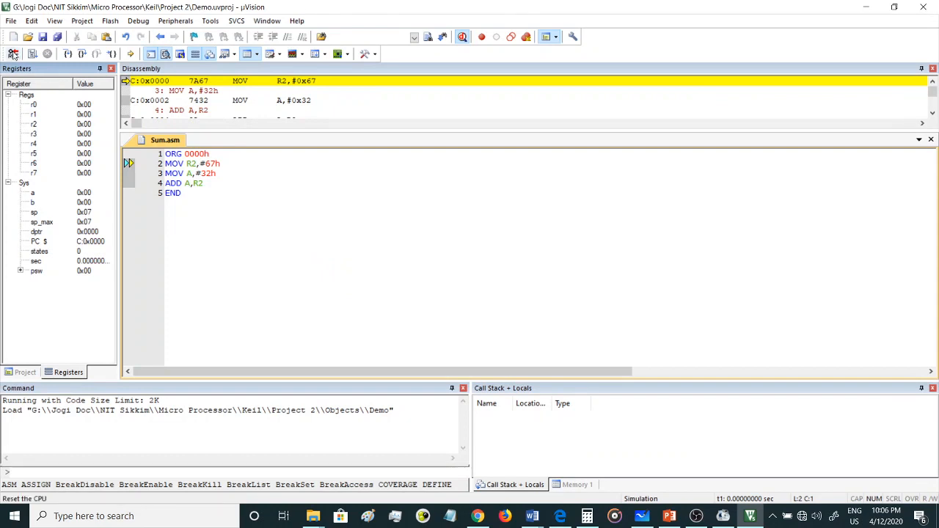
pyautogui.moveTo(12, 53)
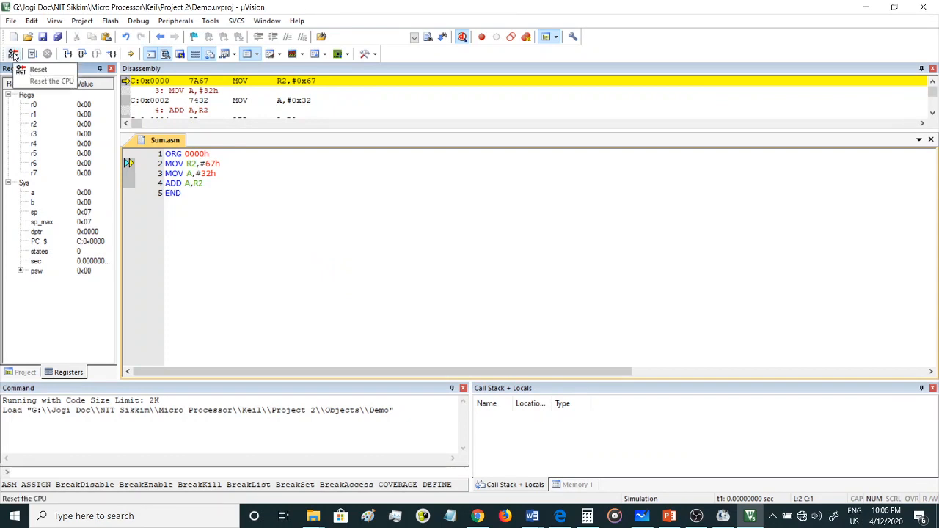
pyautogui.moveTo(33, 54)
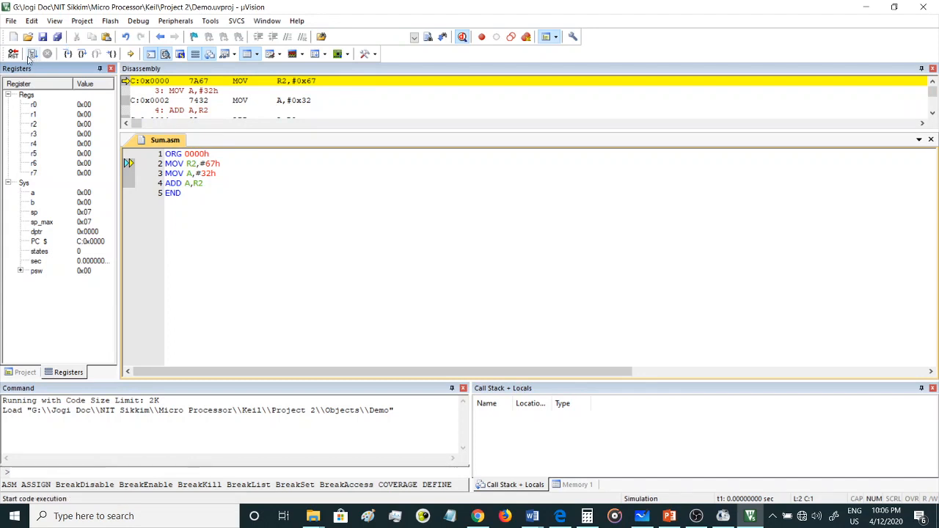
pyautogui.moveTo(47, 54)
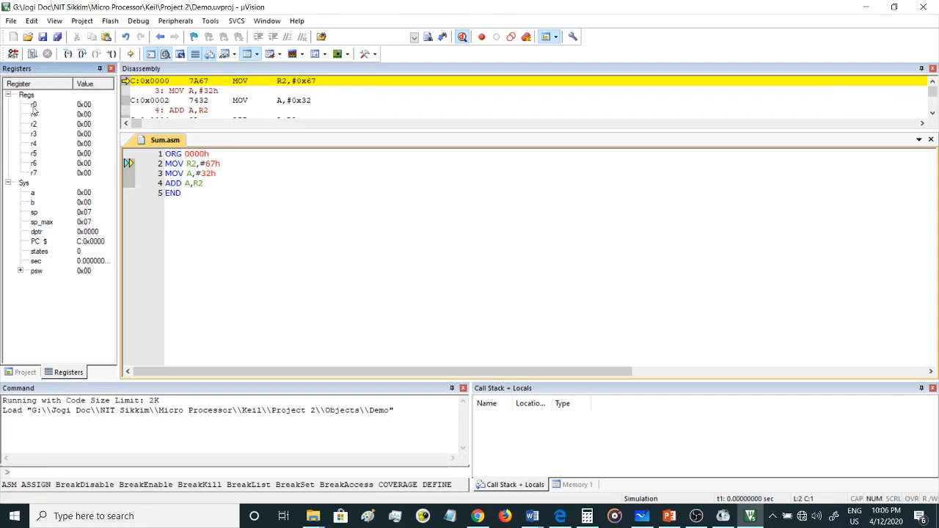
pyautogui.moveTo(103, 132)
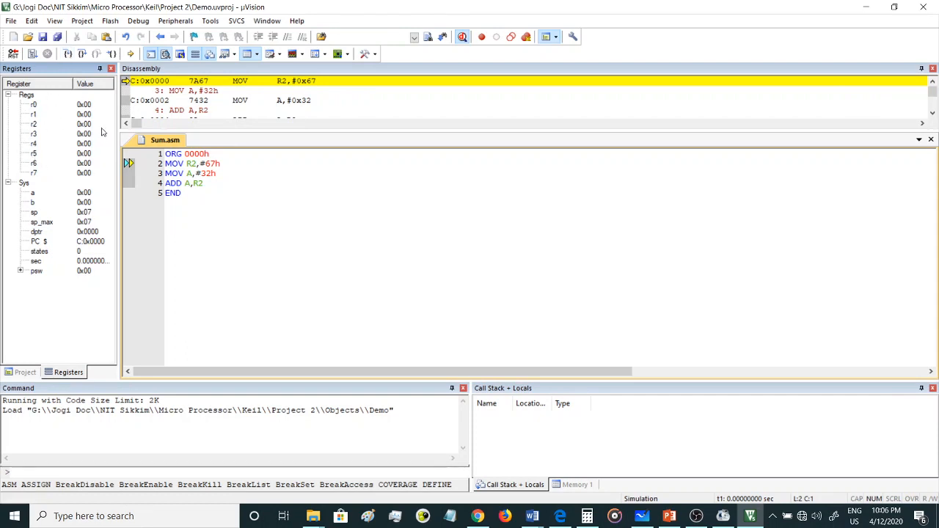
pyautogui.moveTo(99, 181)
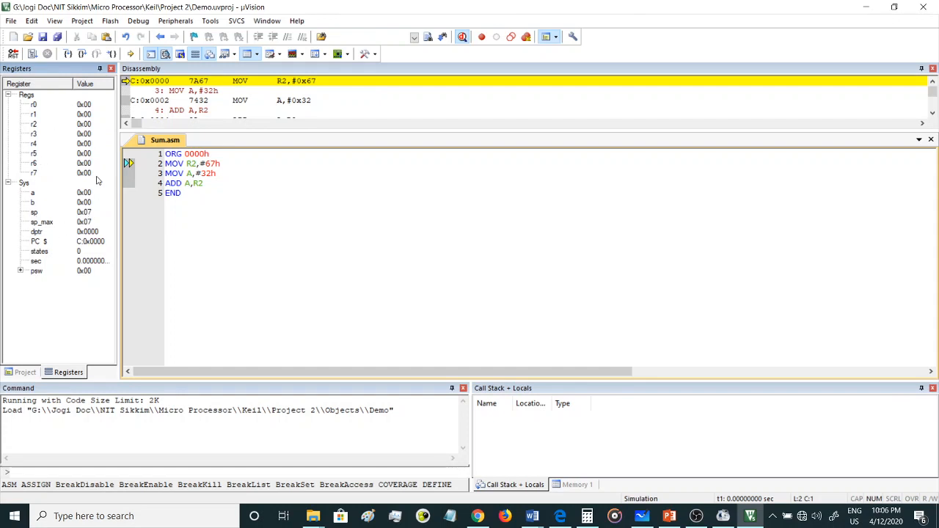
pyautogui.moveTo(74, 108)
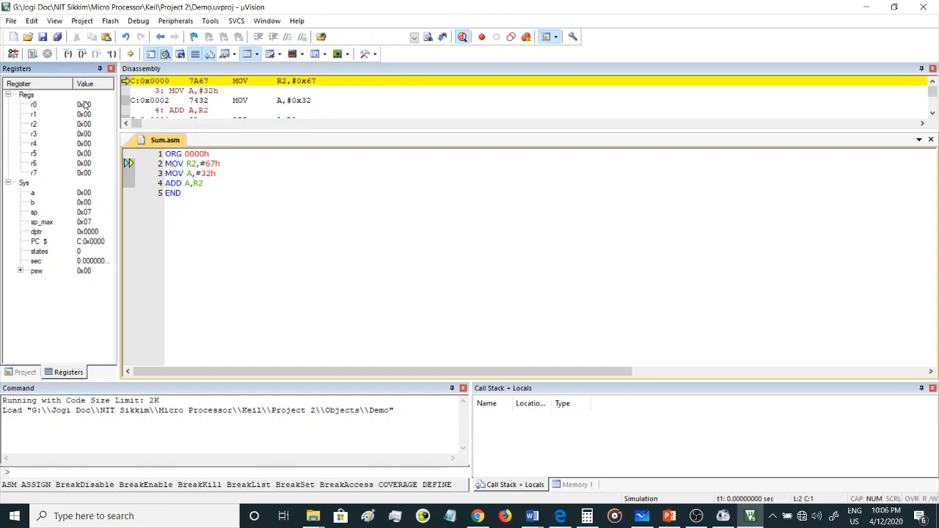
pyautogui.moveTo(68, 54)
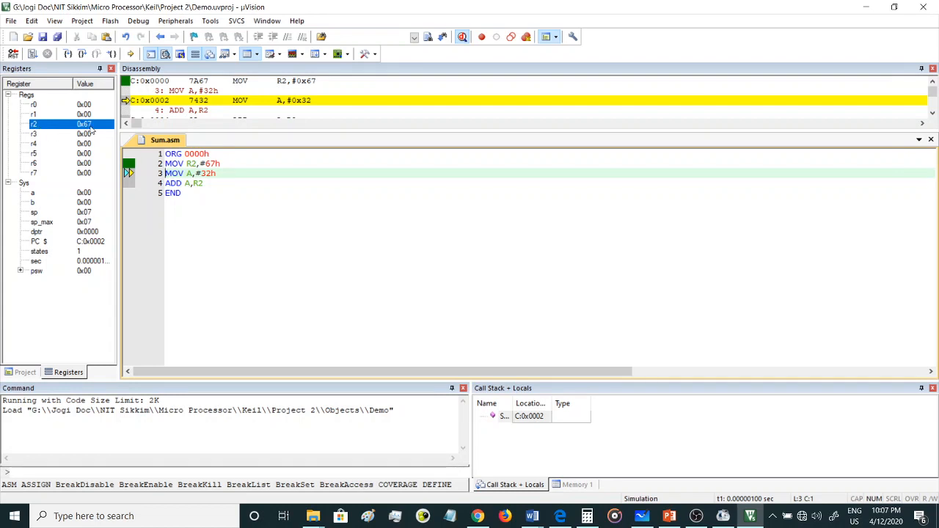
pyautogui.moveTo(130, 184)
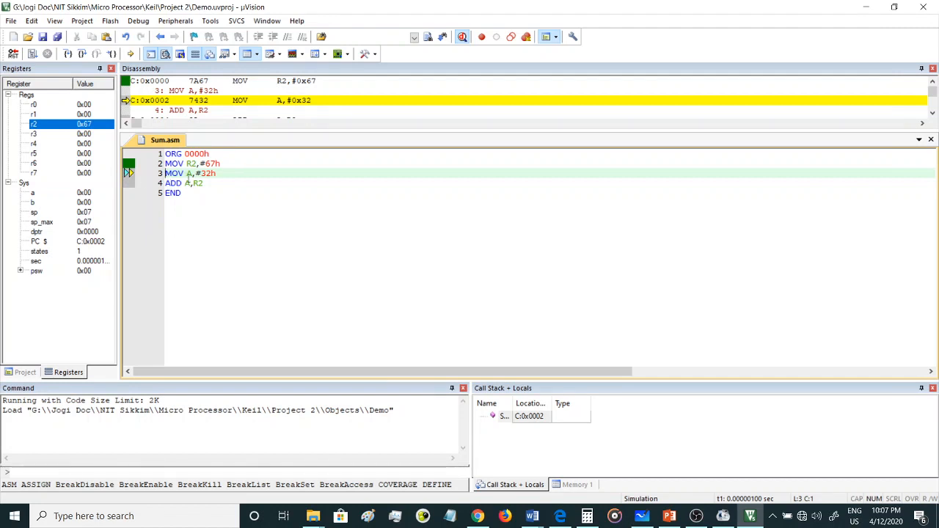
pyautogui.moveTo(67, 53)
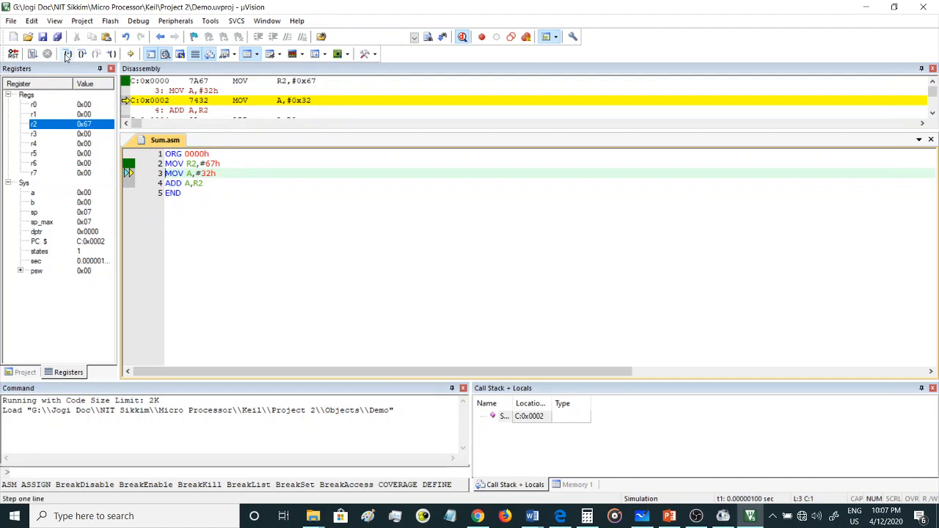
# Step through MOV A,#32h and ADD A,R2, leaving A at 99h and PSW 04h.
pyautogui.click(66, 54)
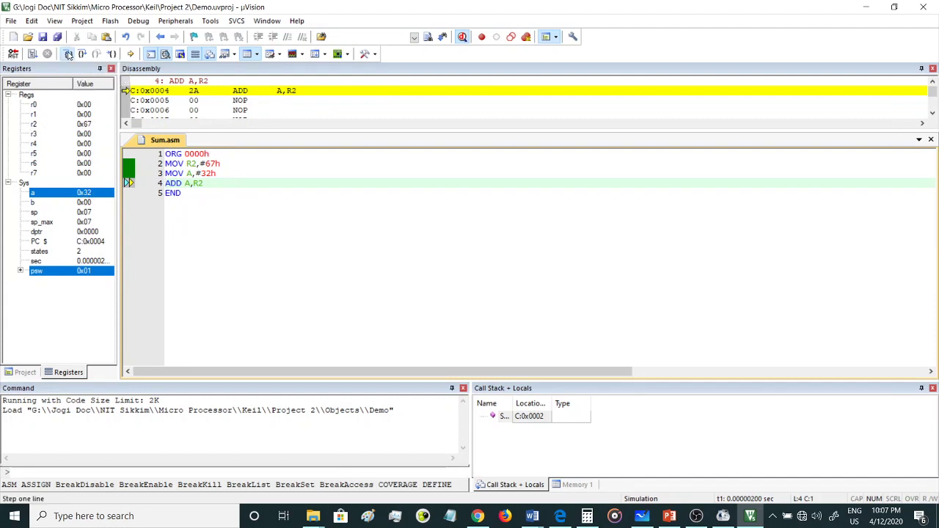
pyautogui.click(68, 54)
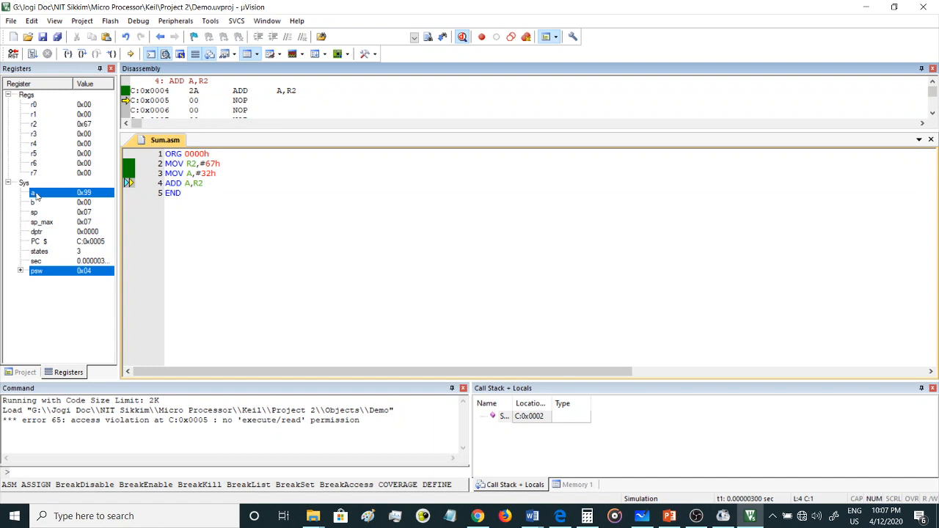